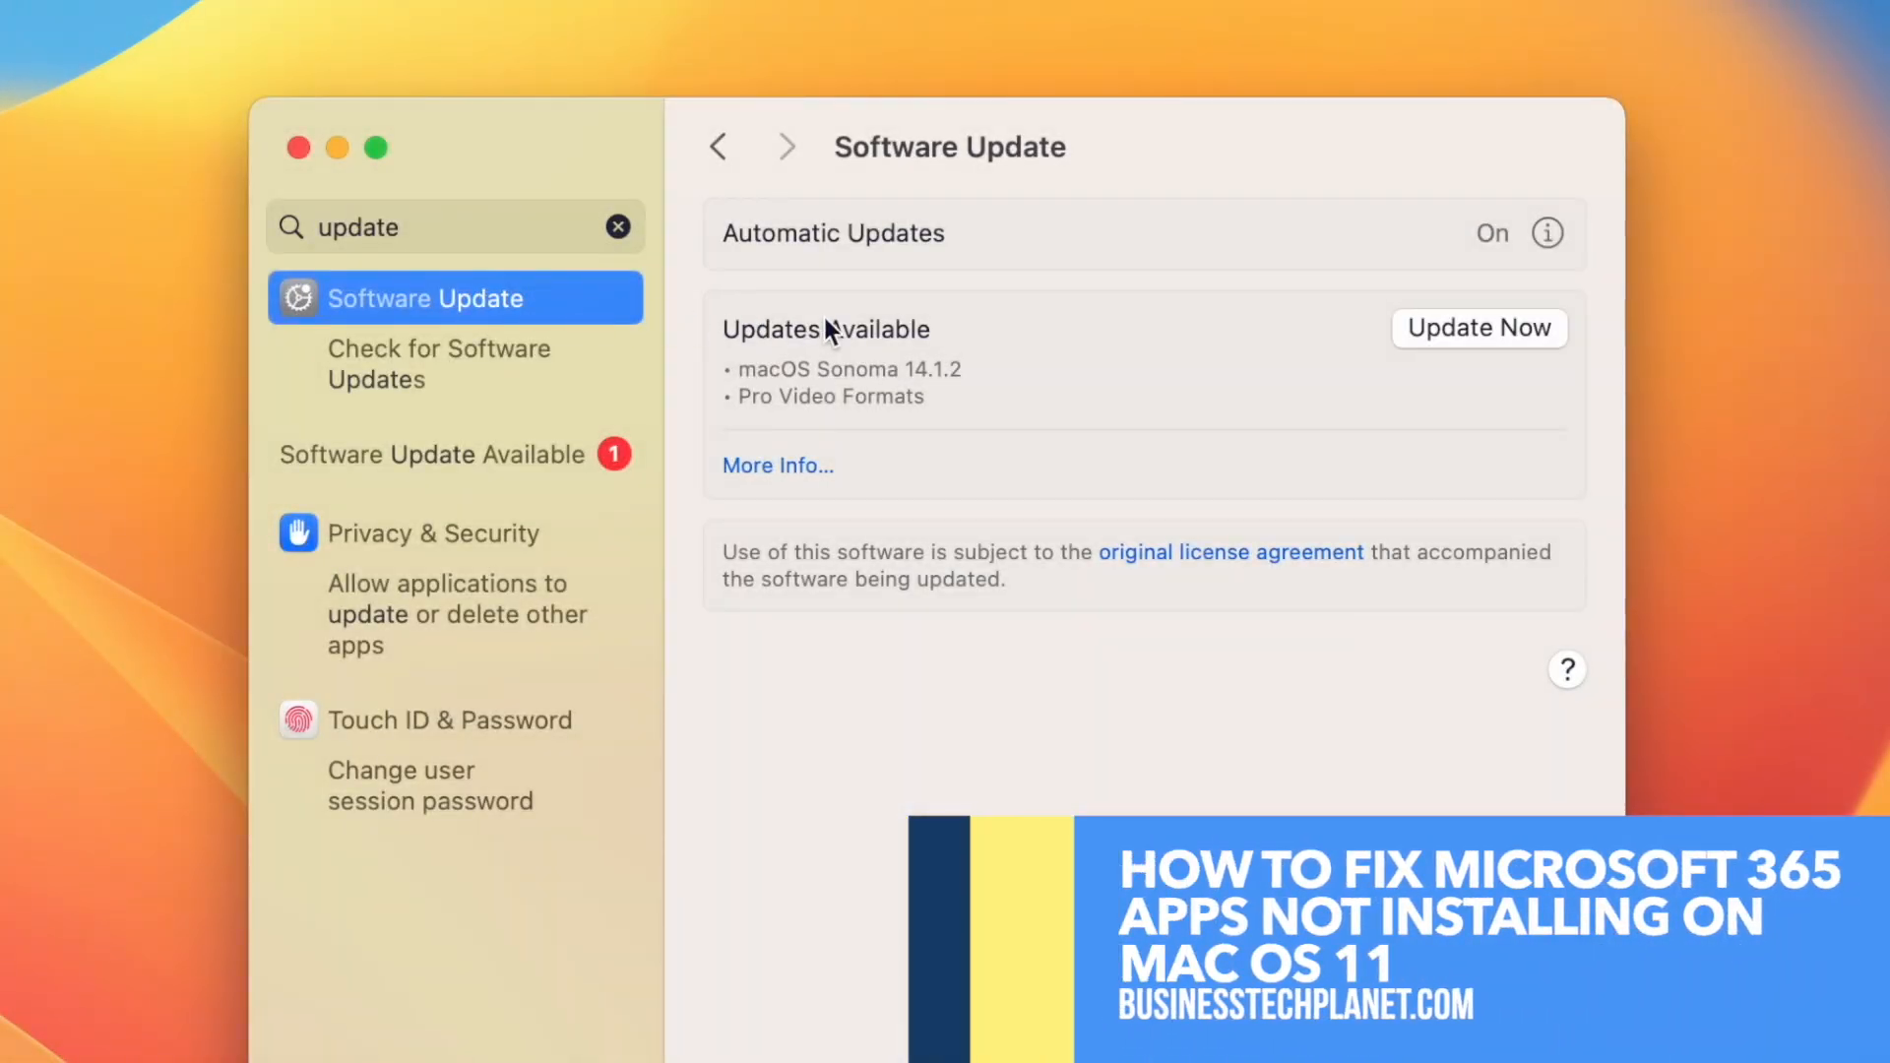
{"action": "mouse_move", "coordinate": [1438, 364]}
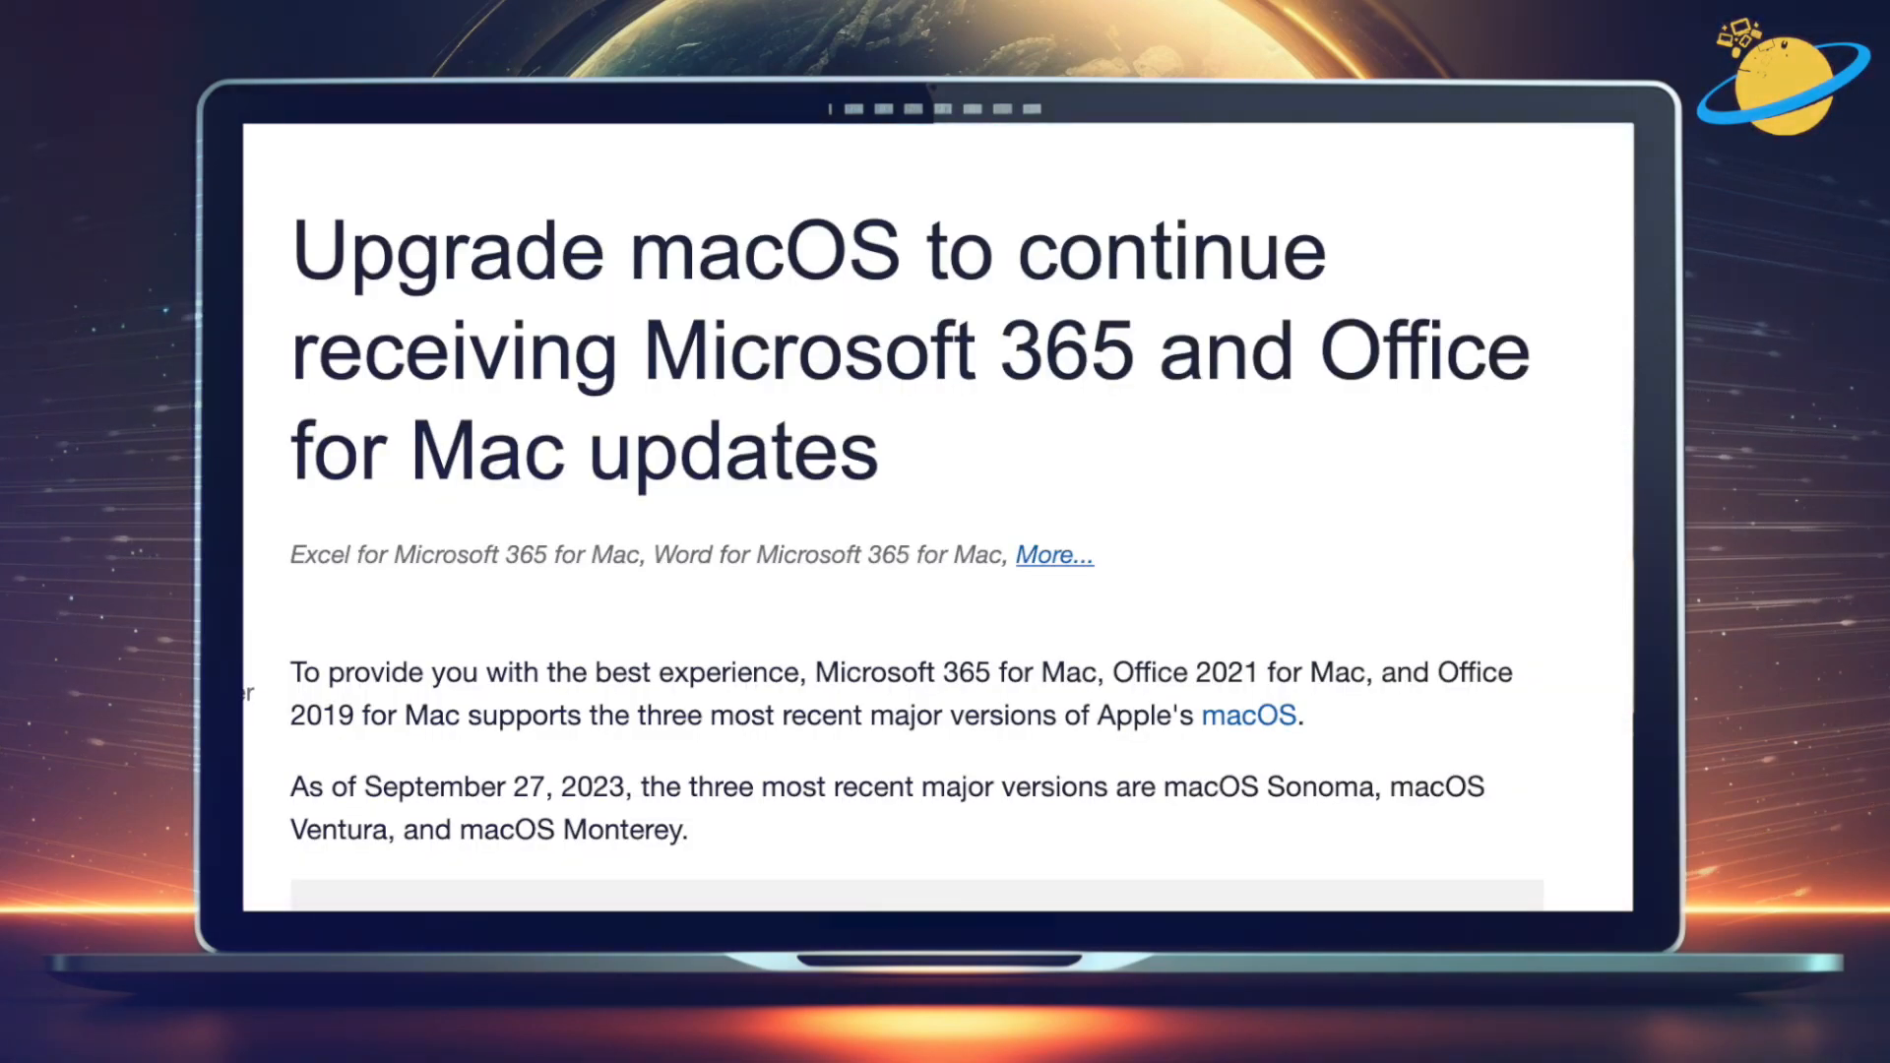
Launch System Settings from the Dock.
{"action": "left_click_drag", "start_coordinate": [639, 715], "coordinate": [1597, 715]}
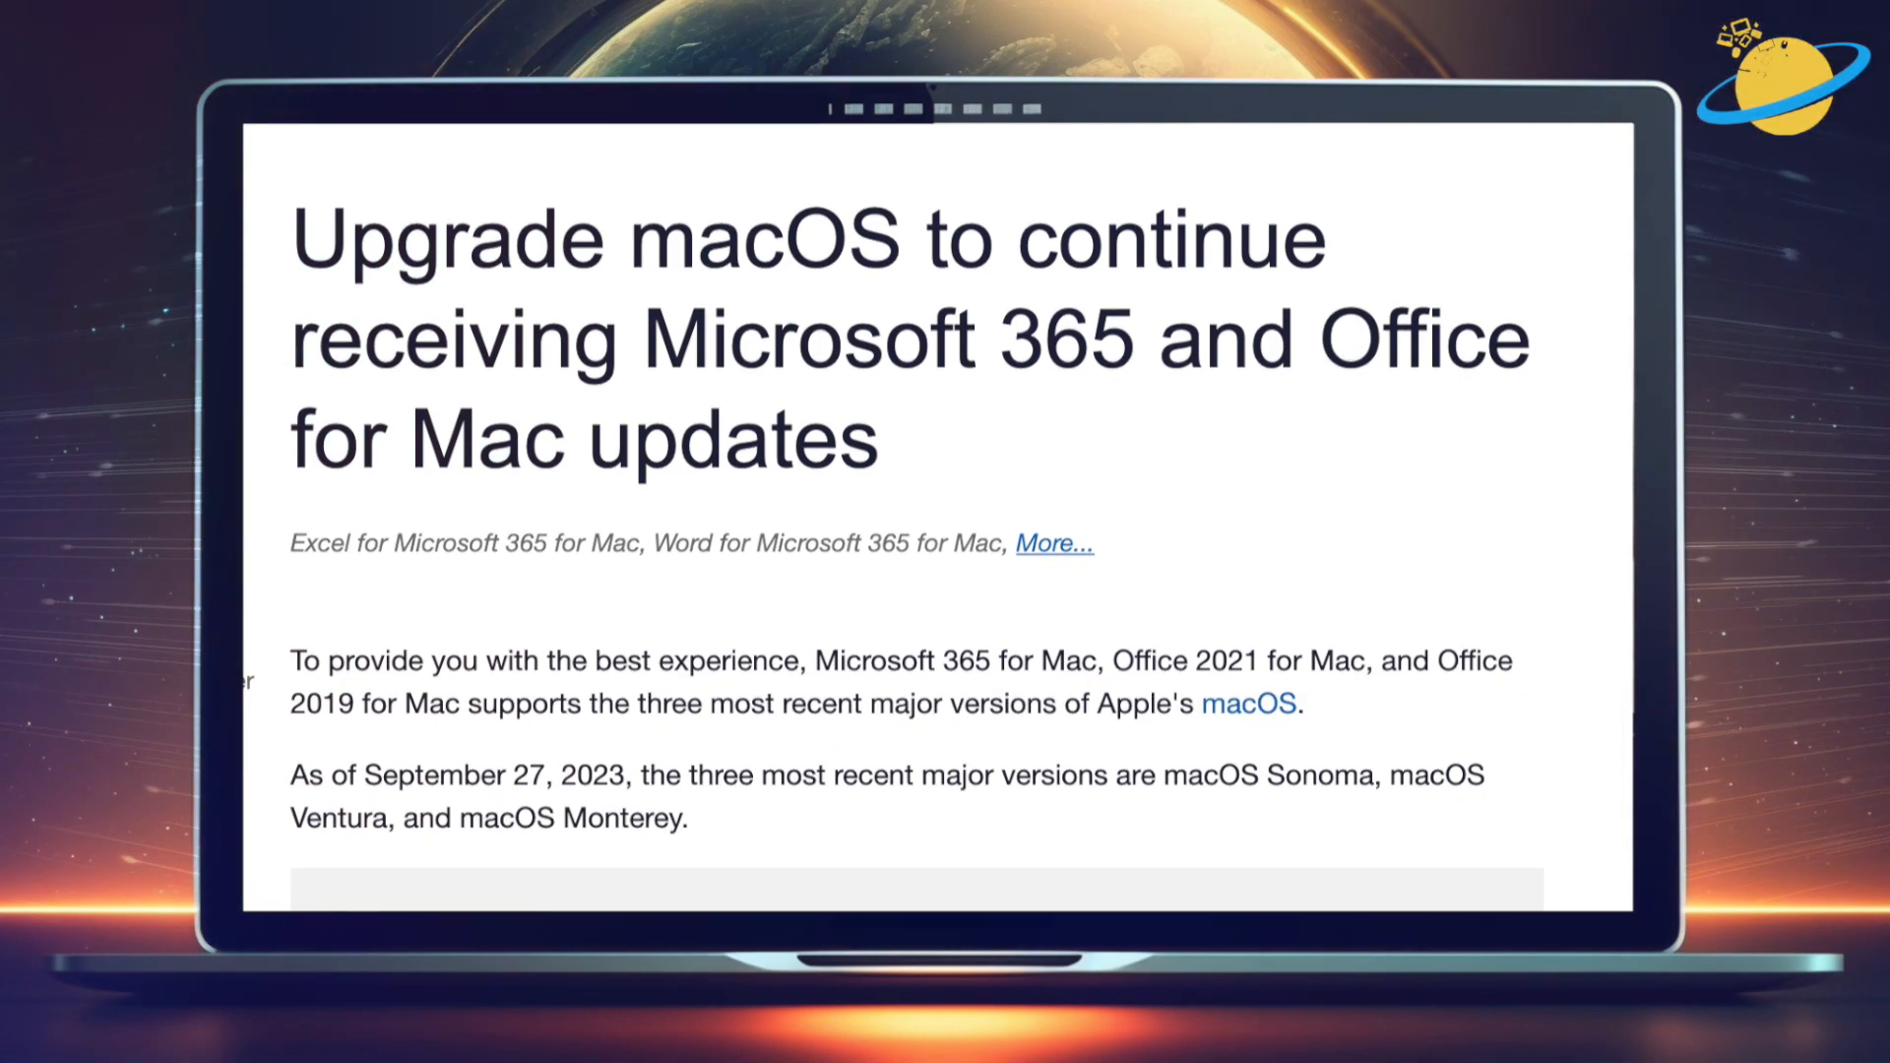
{"action": "scroll", "scroll_direction": "down", "scroll_amount": 3}
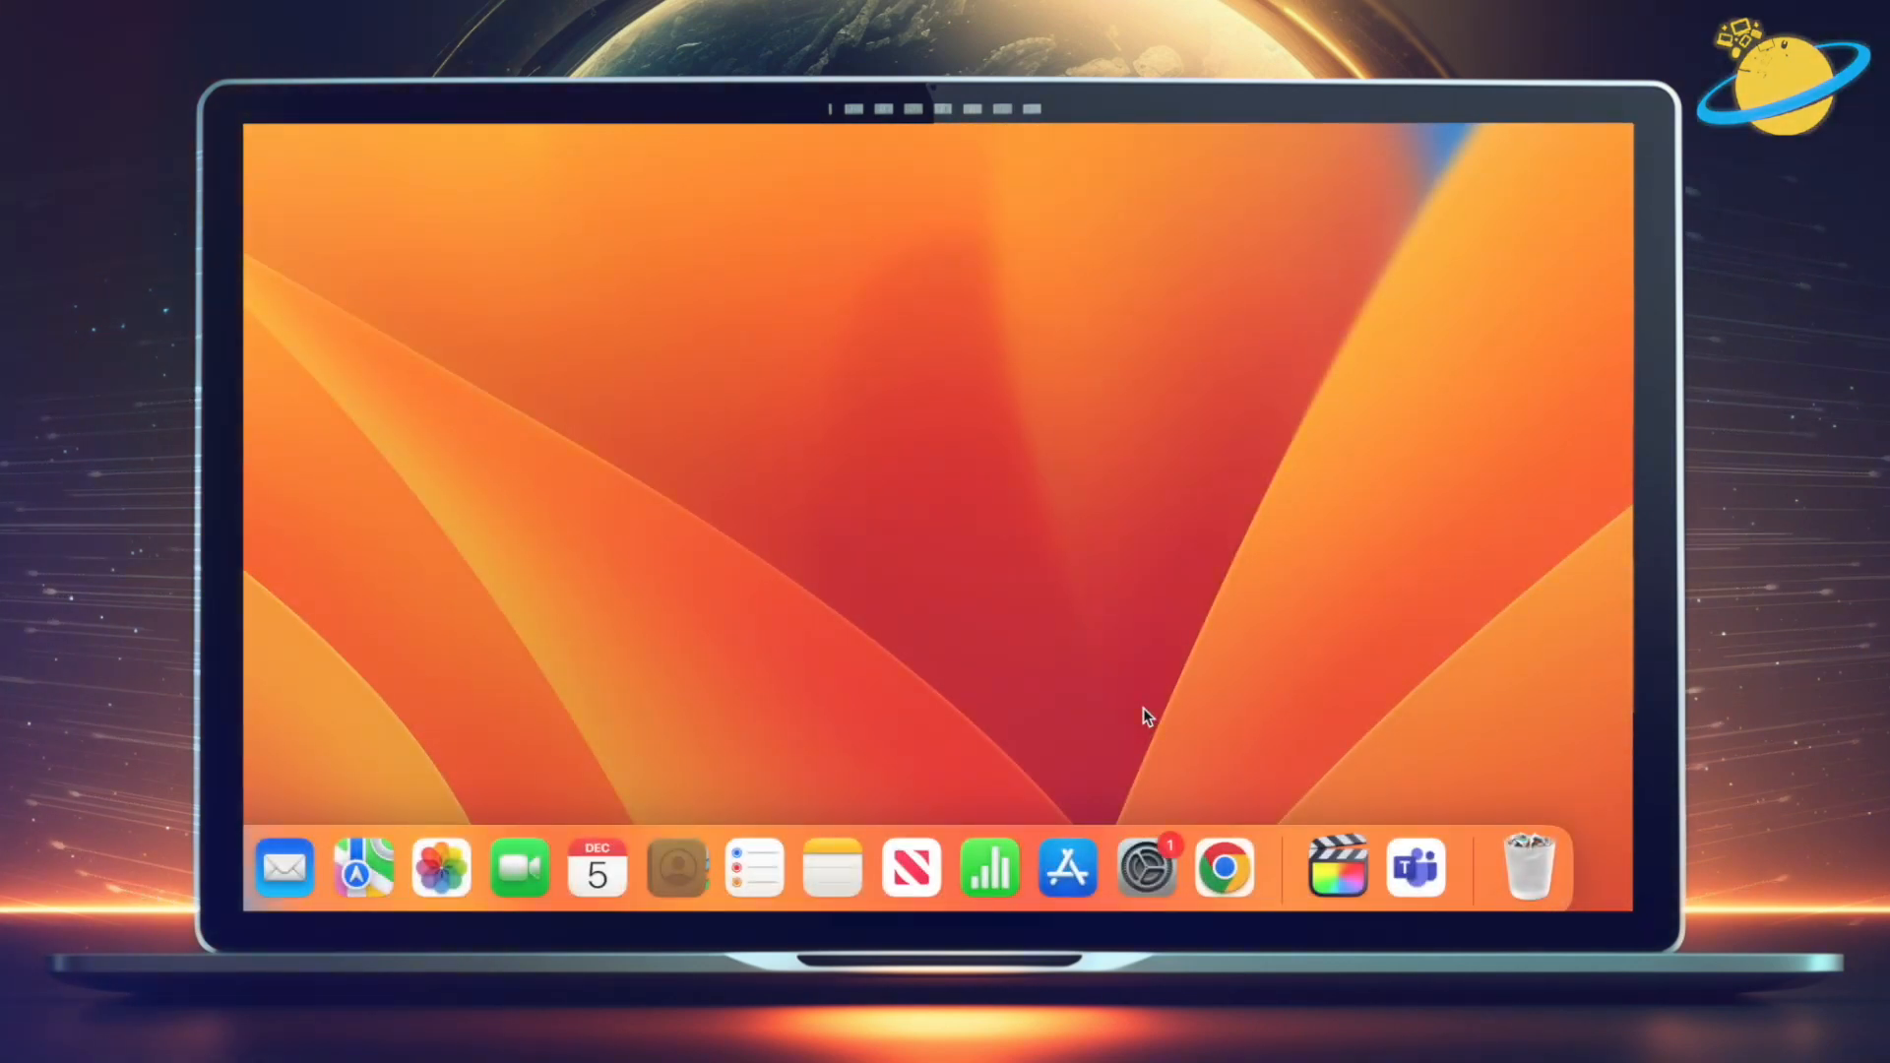
{"action": "mouse_move", "coordinate": [1144, 870]}
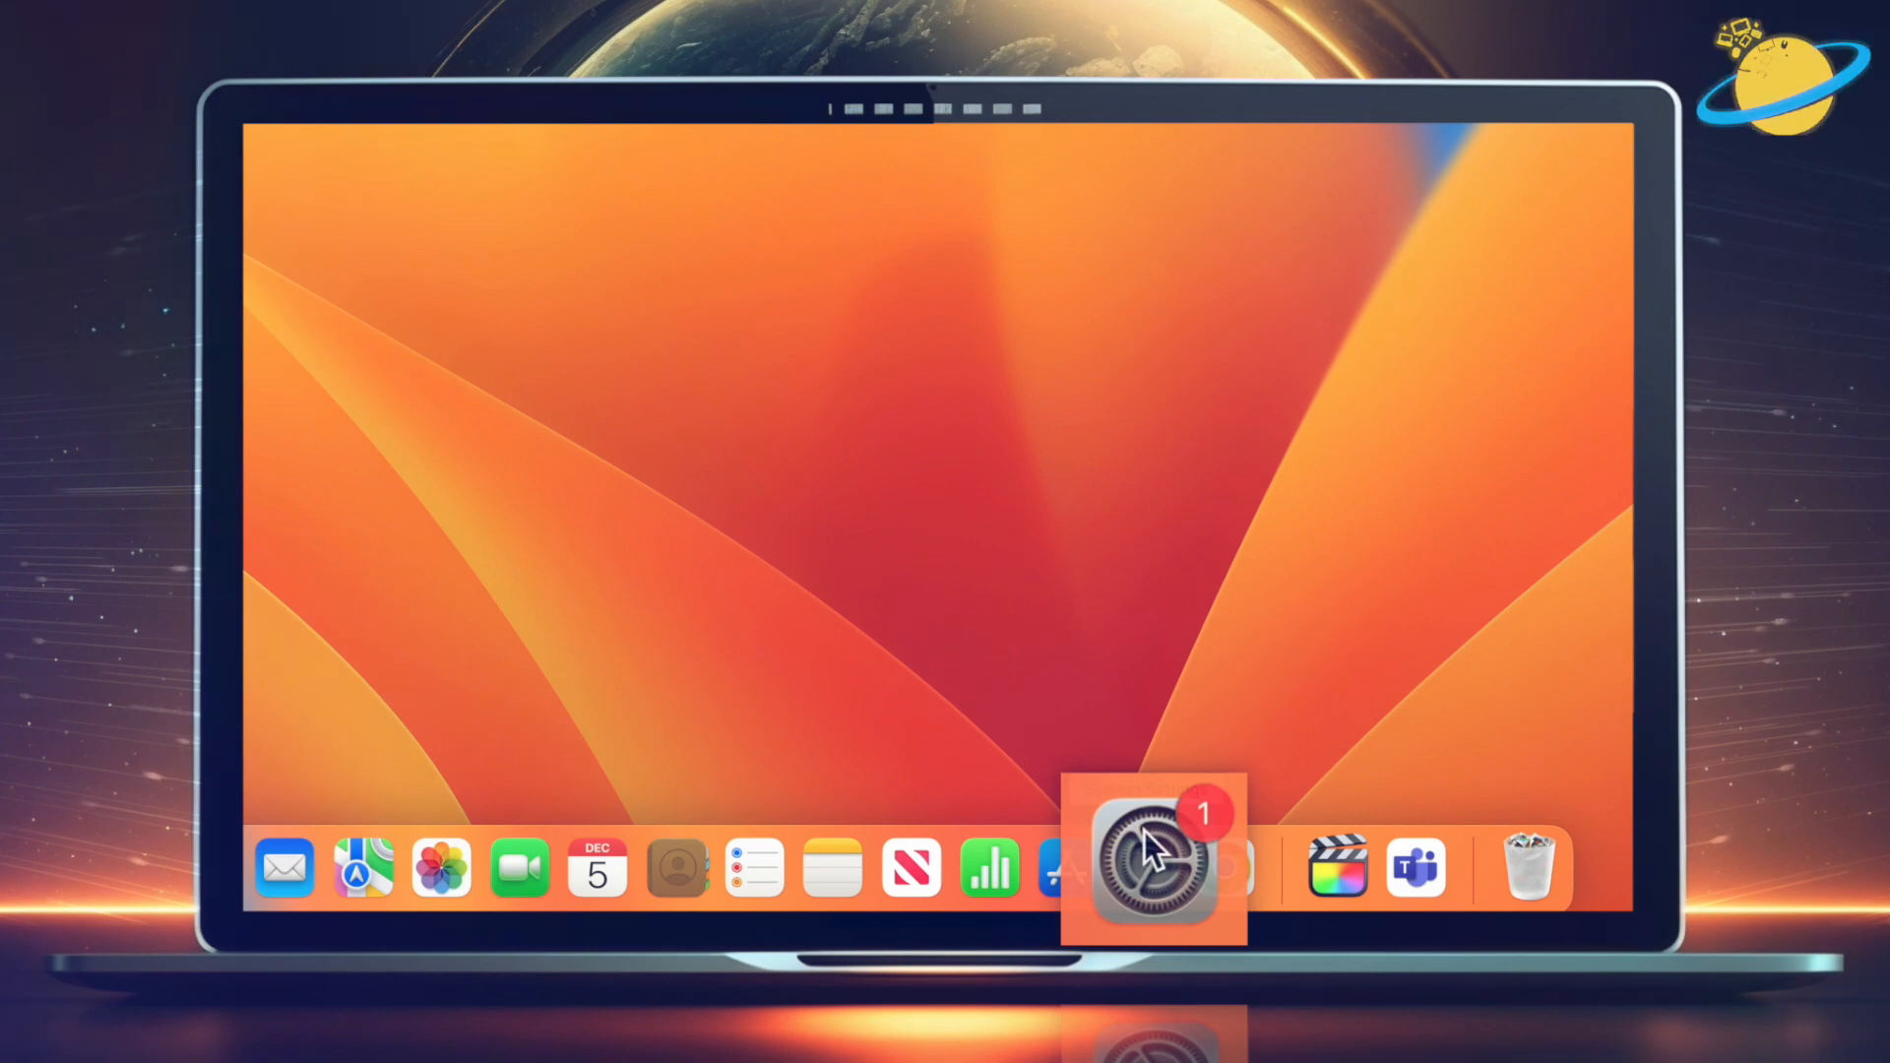
{"action": "left_click", "coordinate": [1151, 867]}
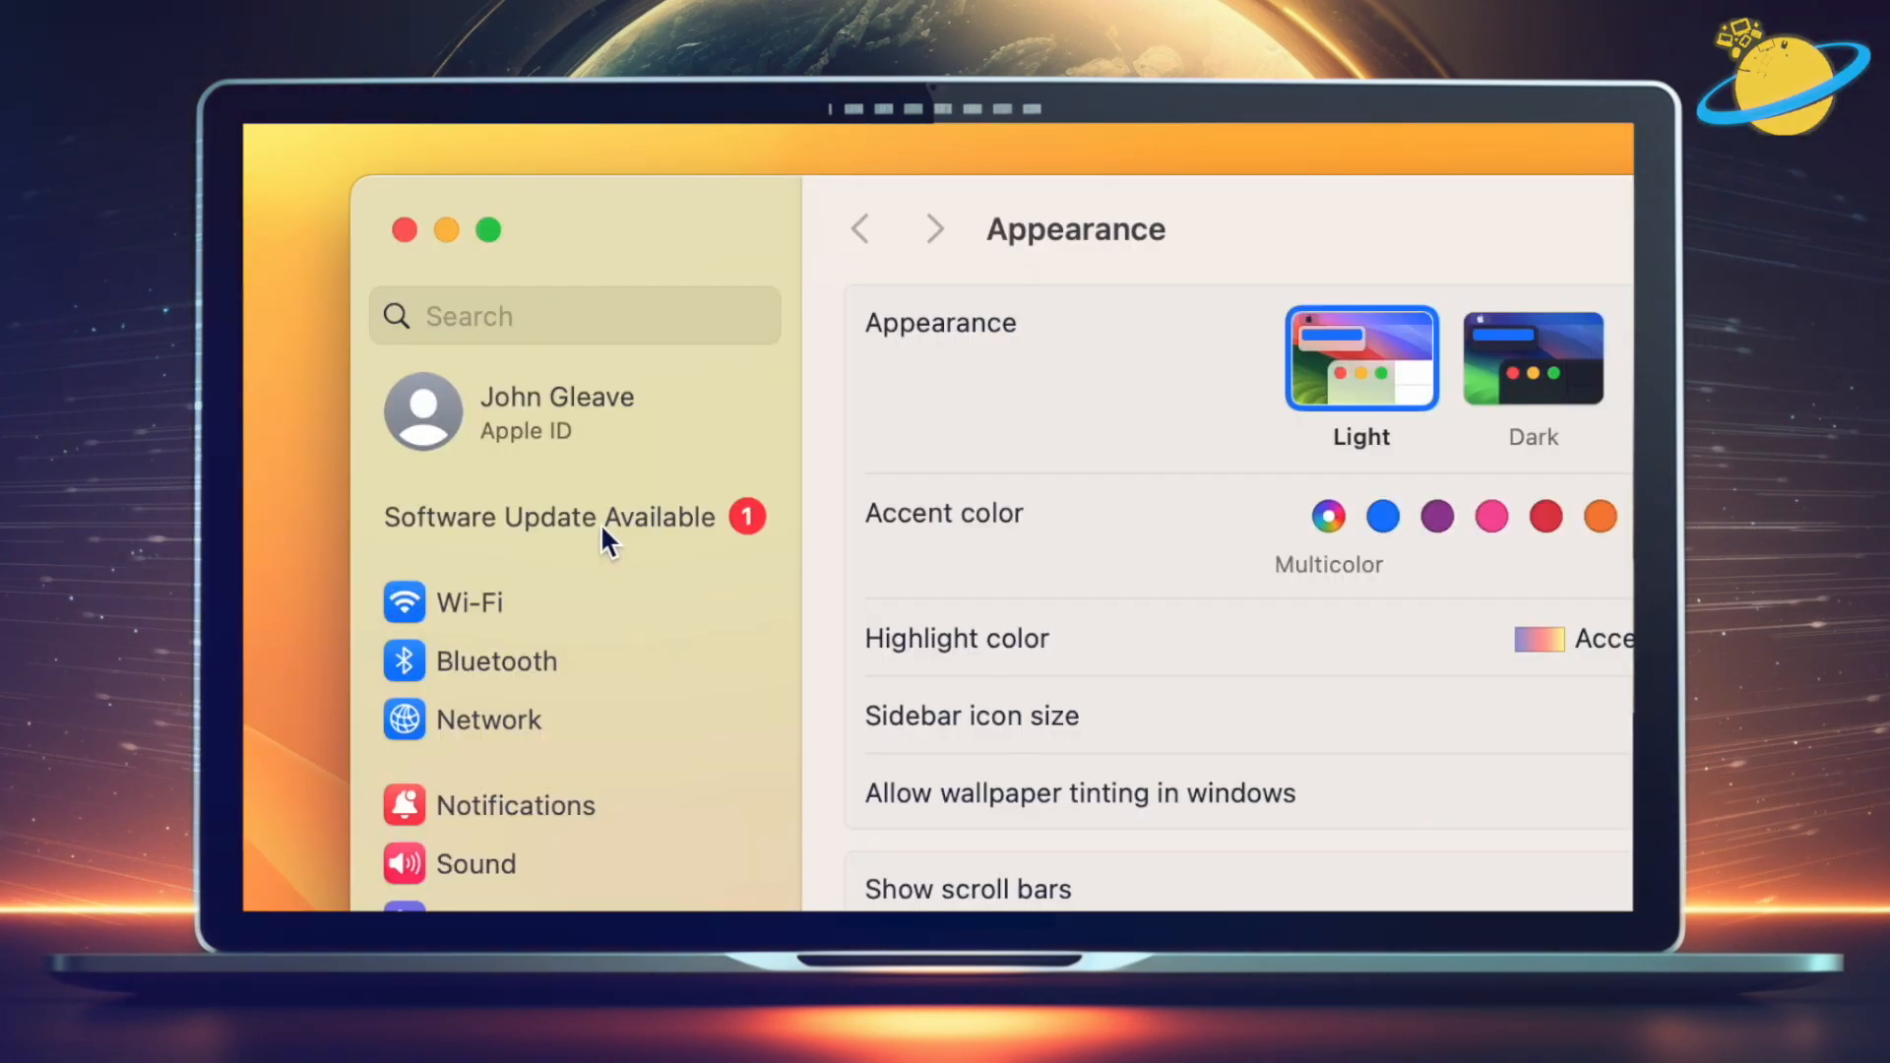
Search settings for 'update' to reach the Software Update page.
{"action": "left_click", "coordinate": [603, 316]}
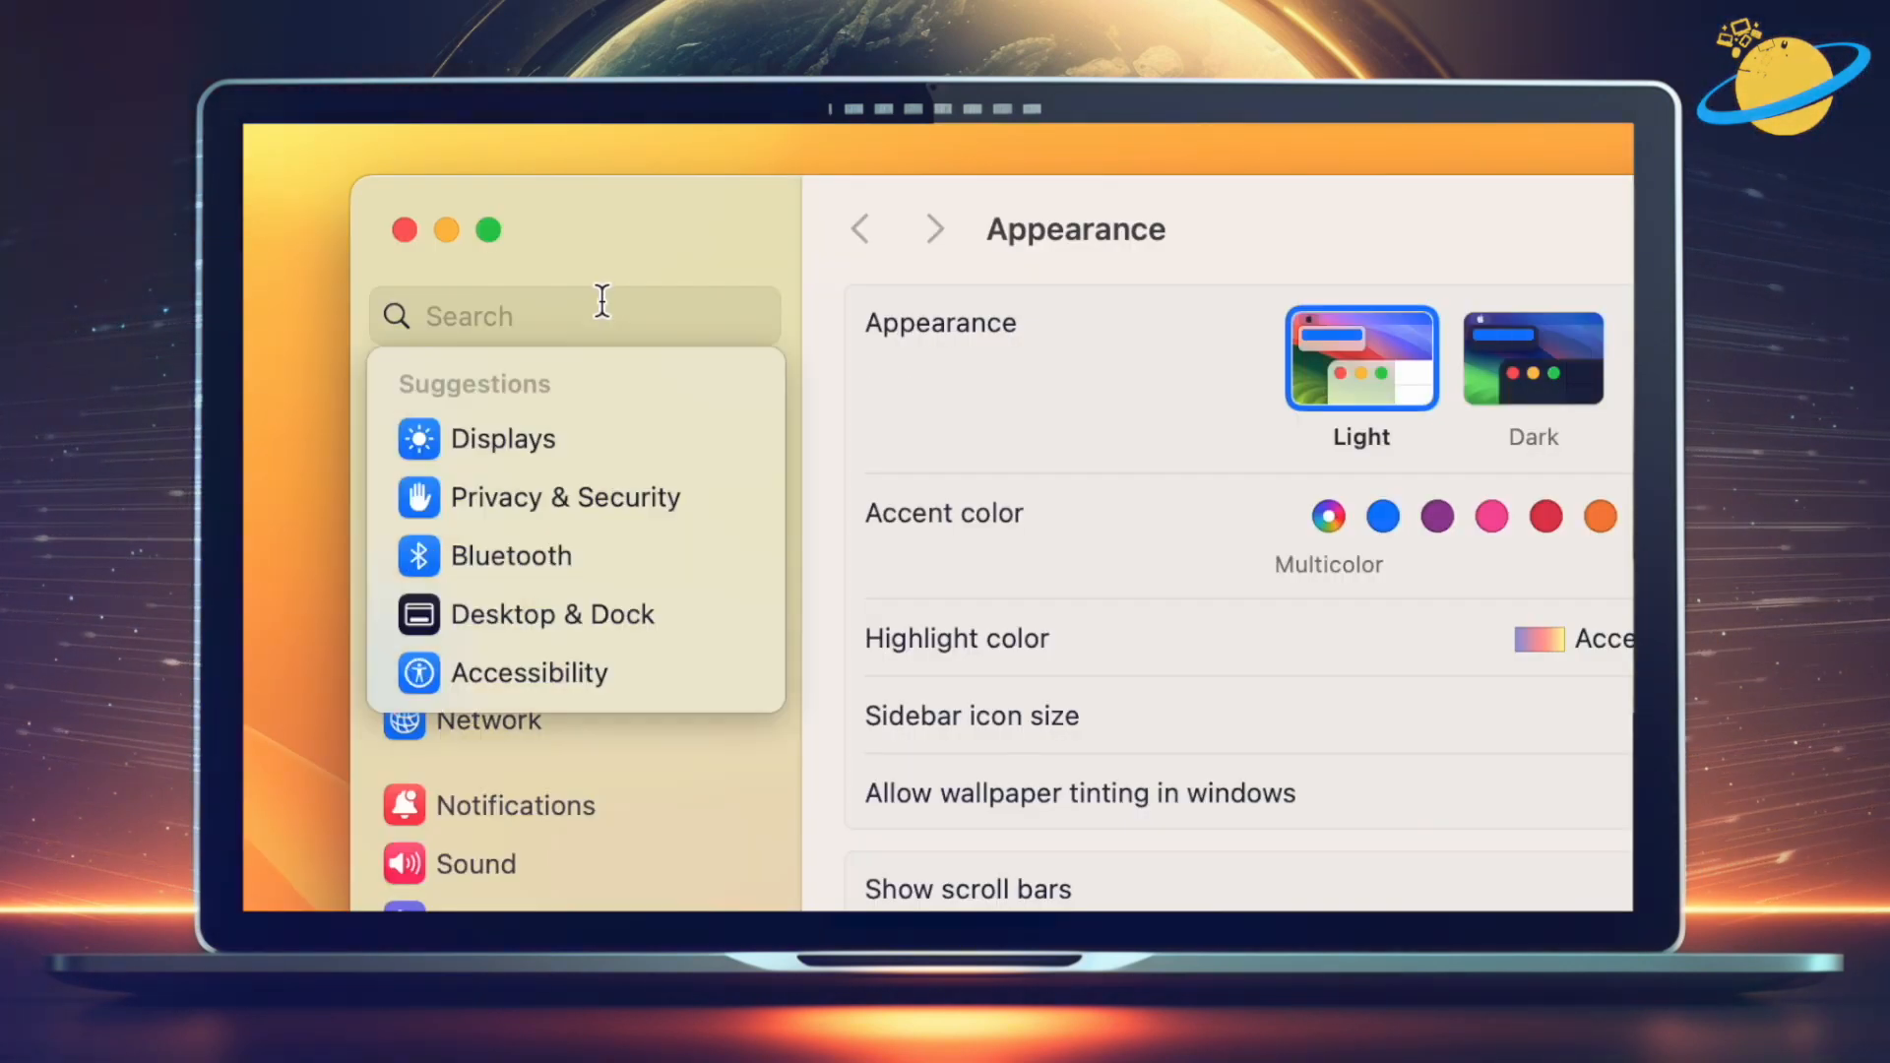
{"action": "type", "text": "upda"}
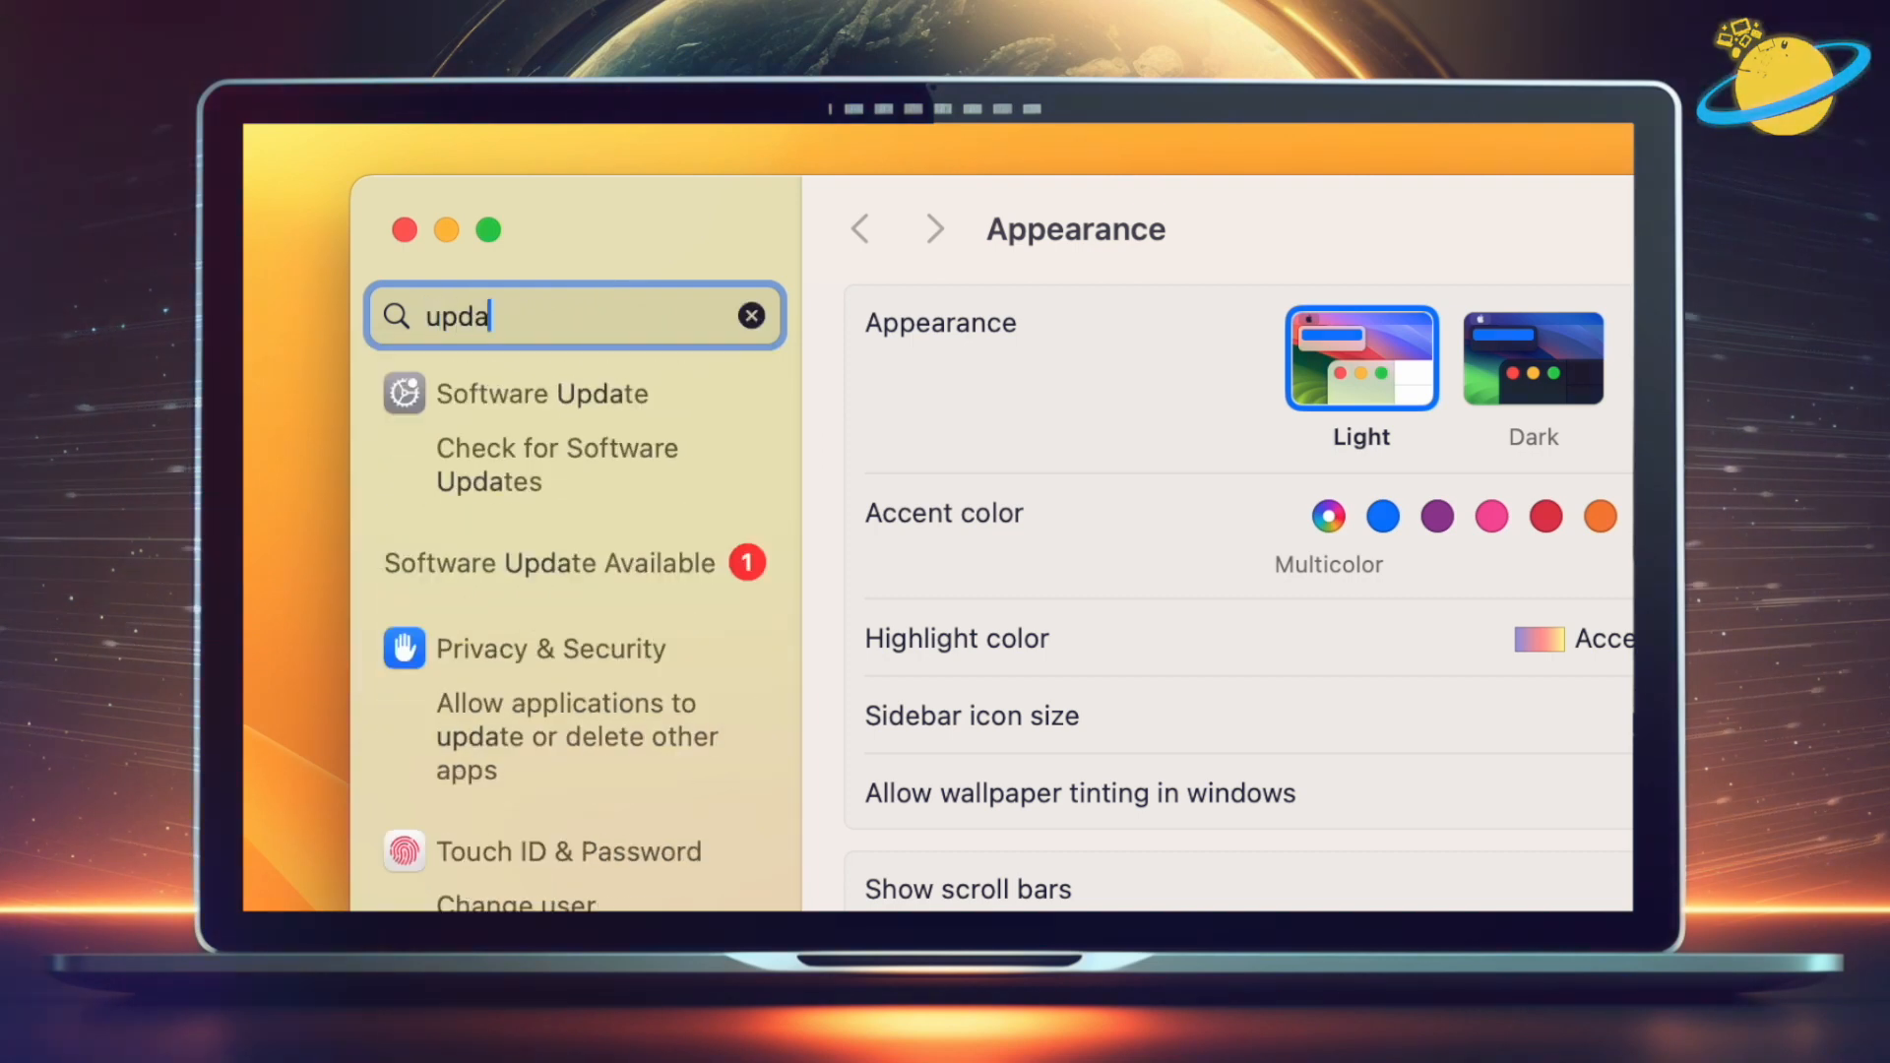
{"action": "type", "text": "te"}
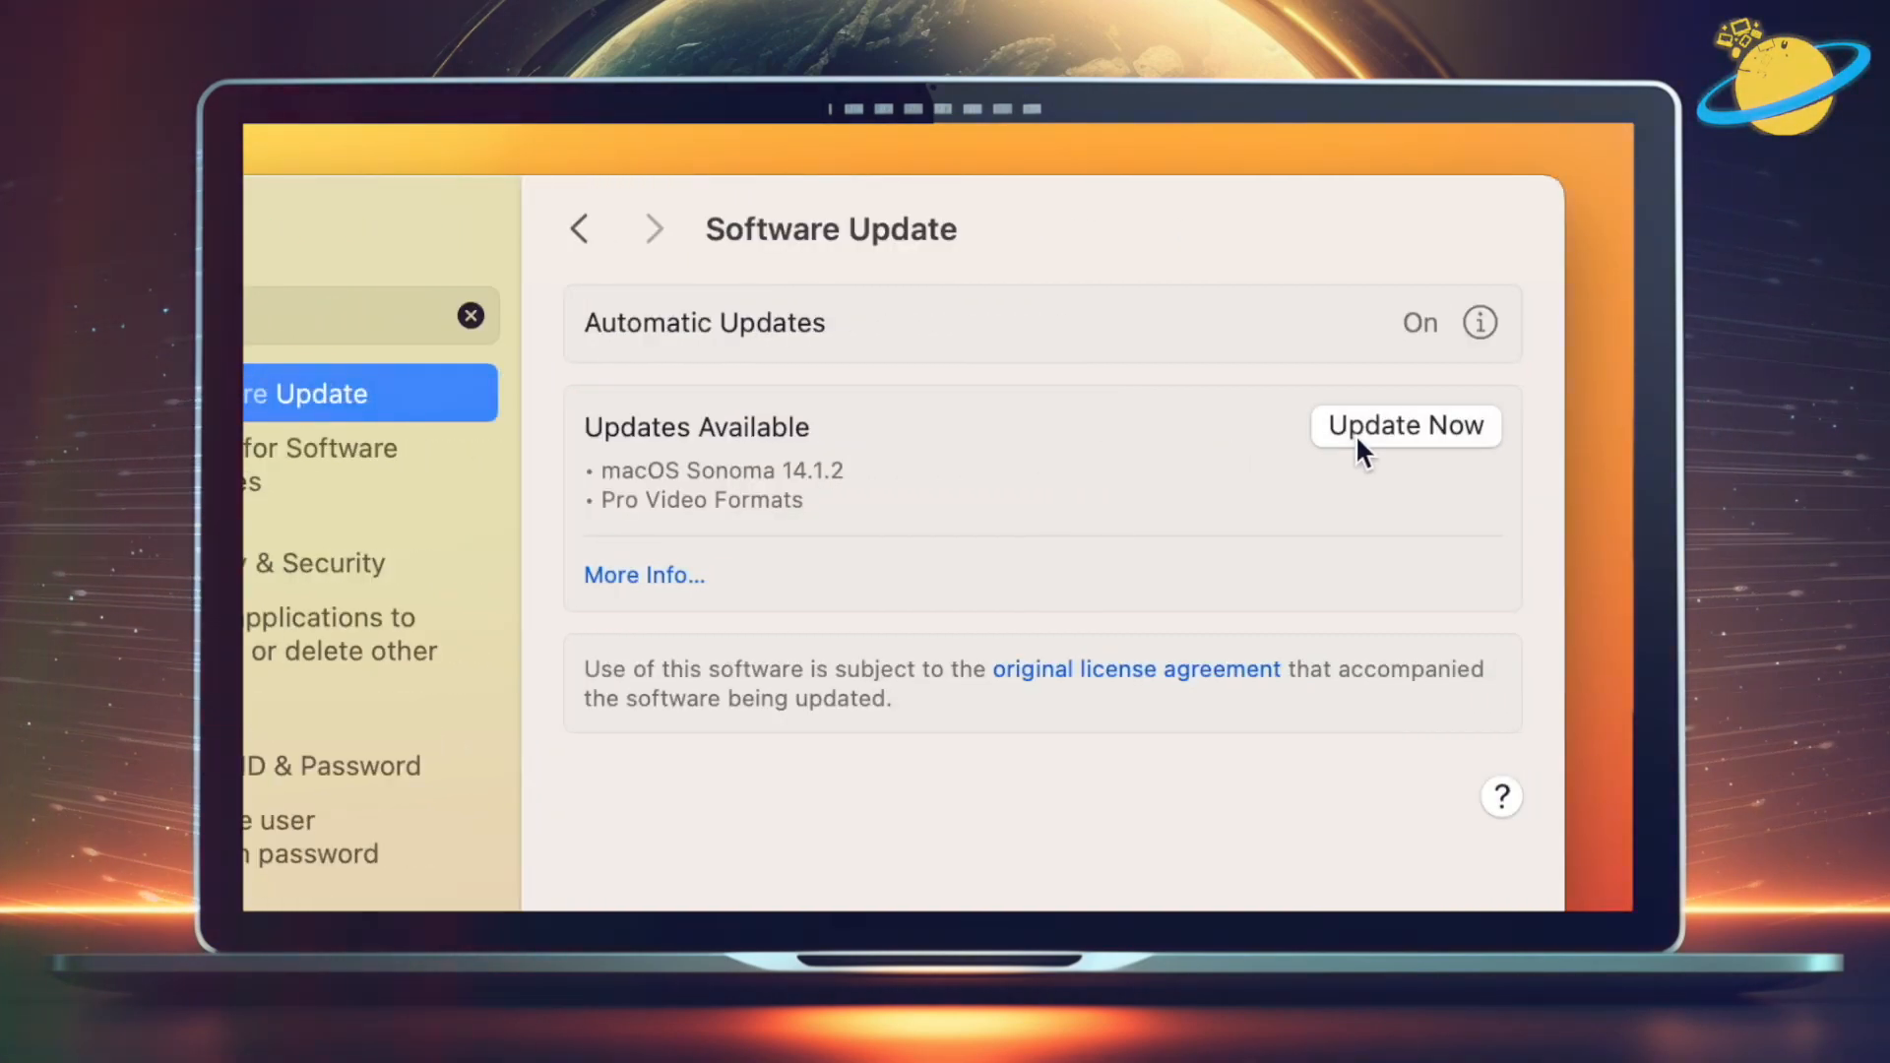
Start the macOS Sonoma update, agree to the licence, and confirm with the password.
{"action": "left_click", "coordinate": [1406, 425]}
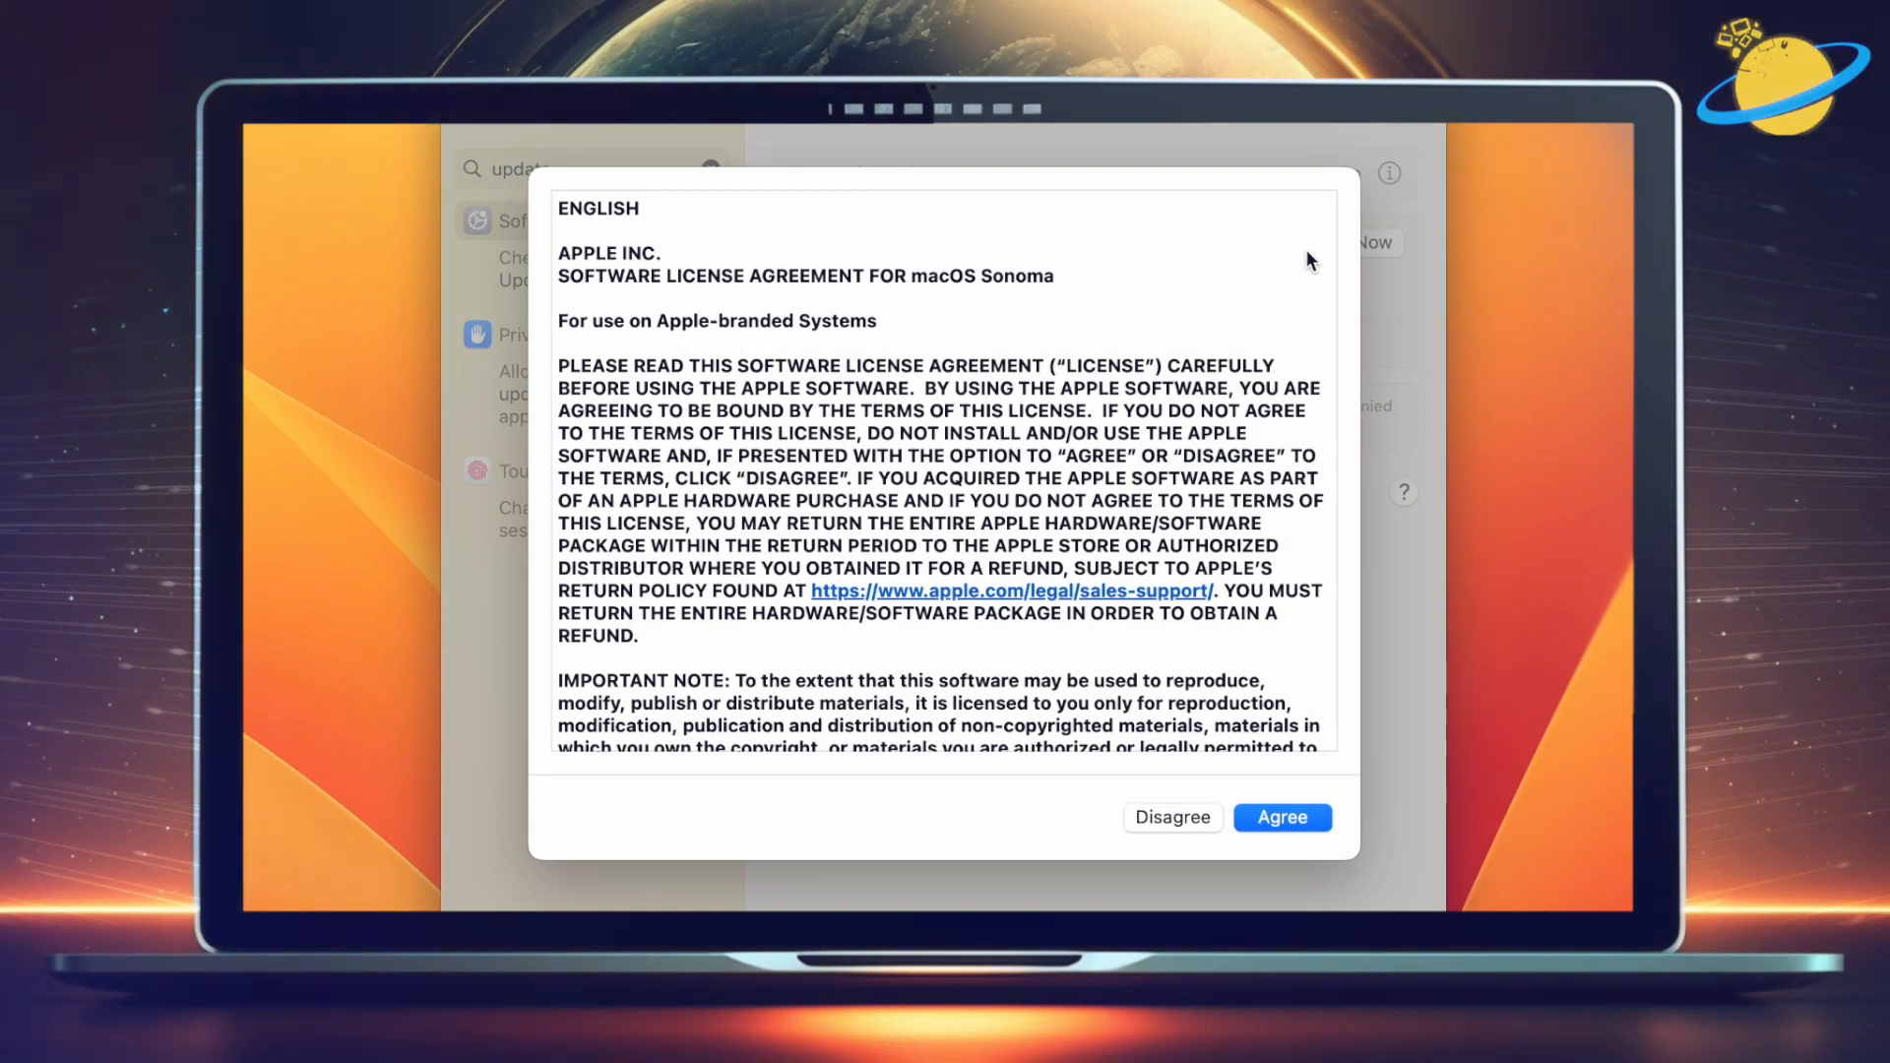
{"action": "scroll", "scroll_direction": "down", "scroll_amount": 3}
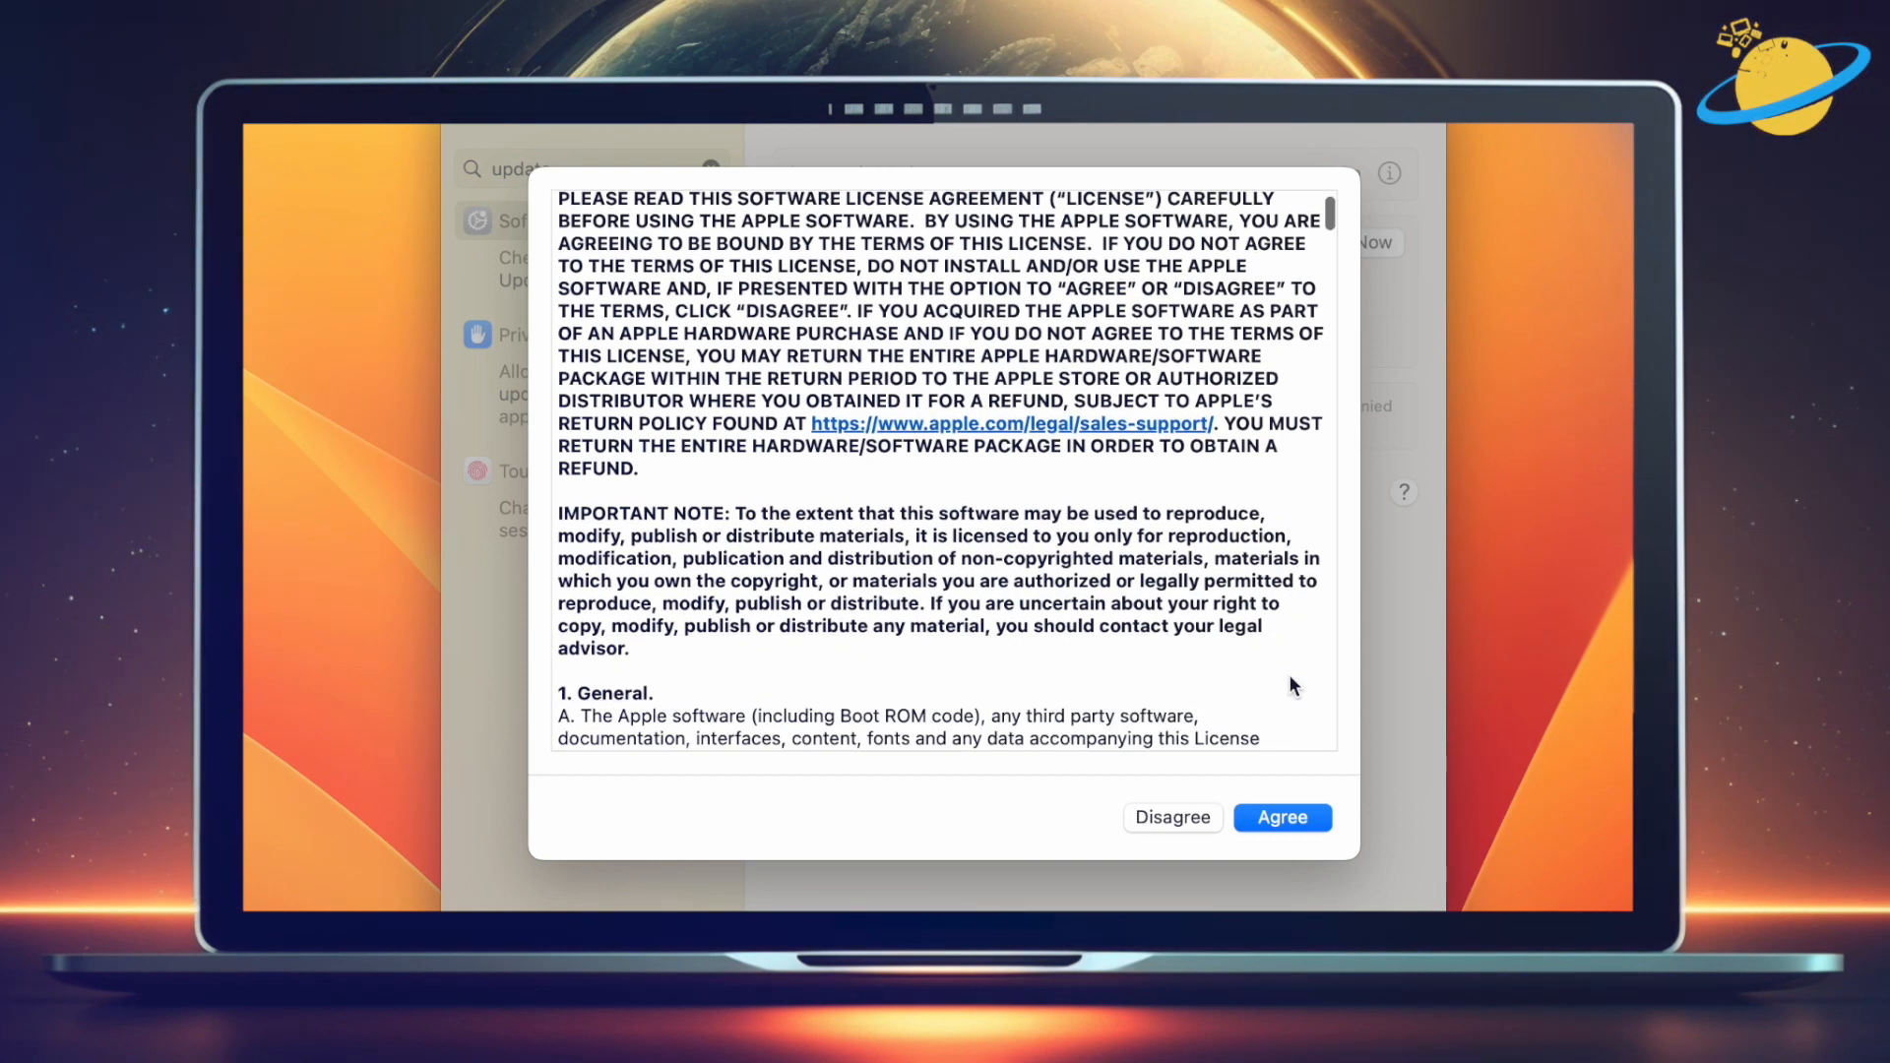
{"action": "scroll", "scroll_direction": "down", "scroll_amount": 3}
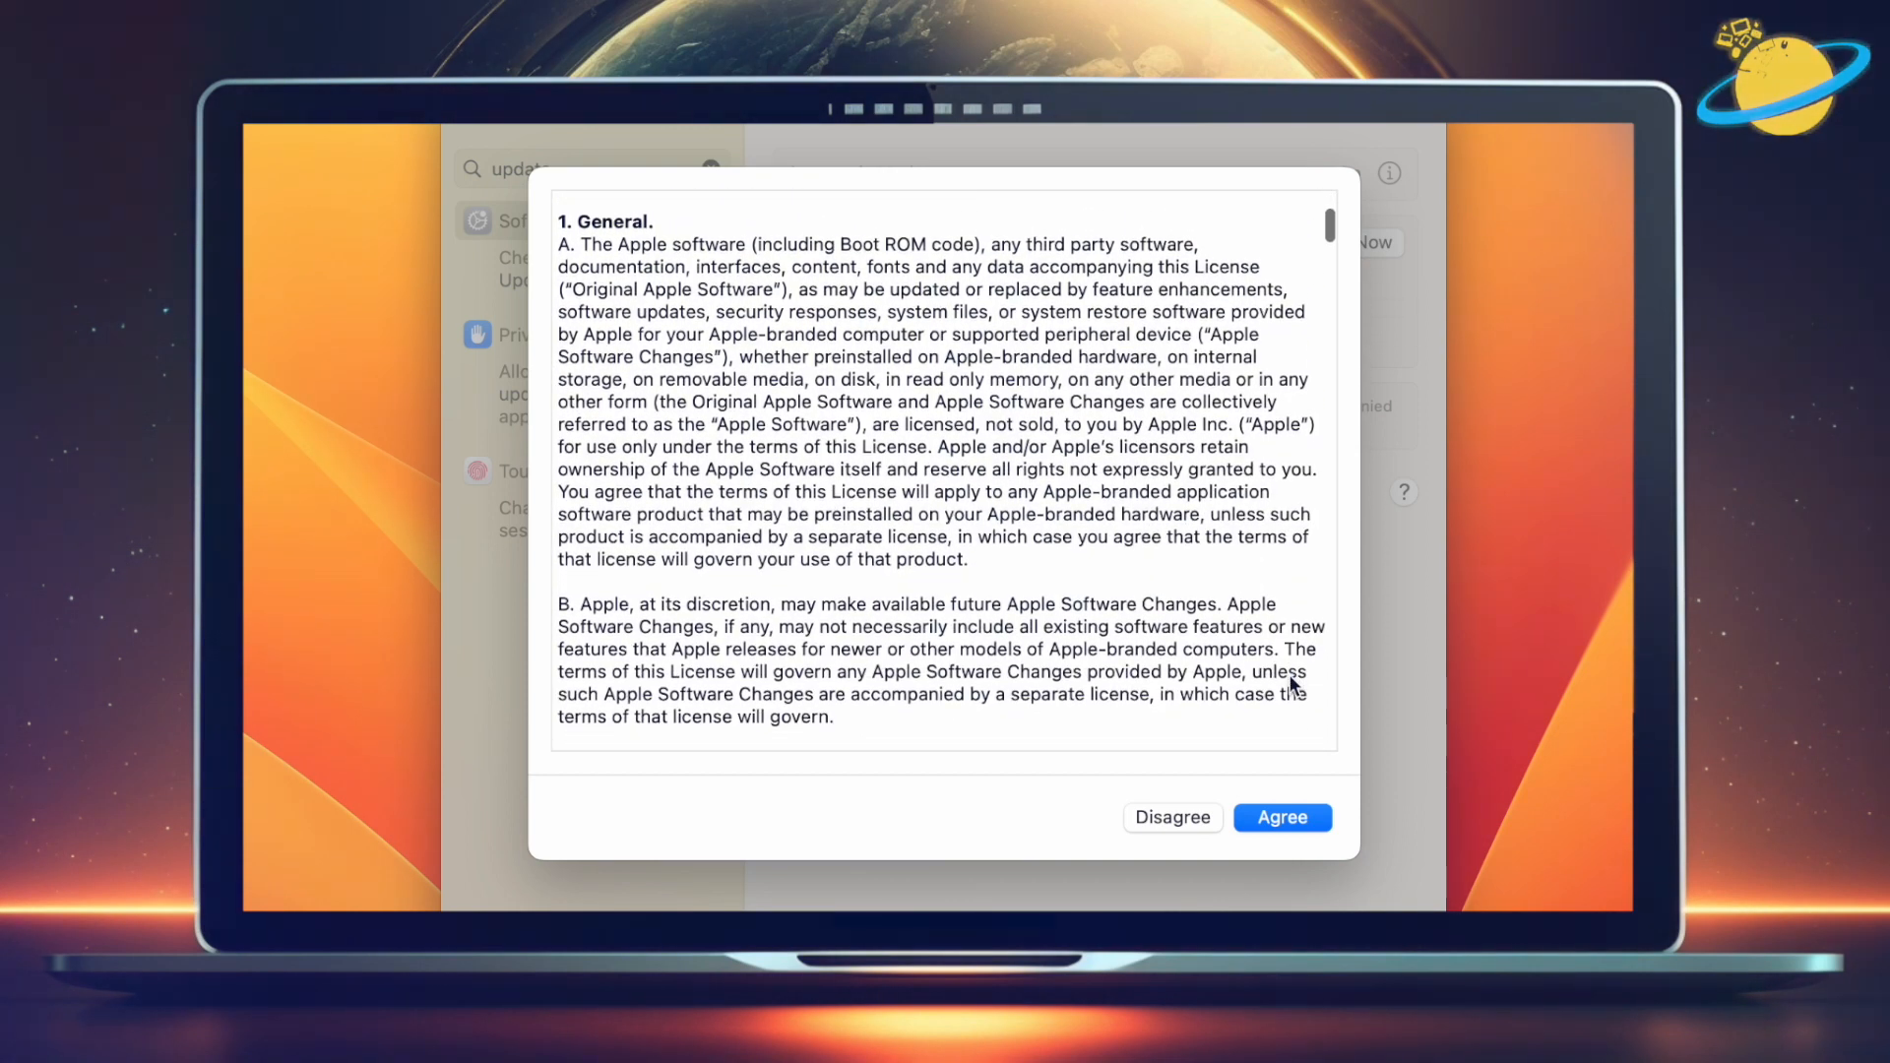
{"action": "left_click", "coordinate": [1283, 817]}
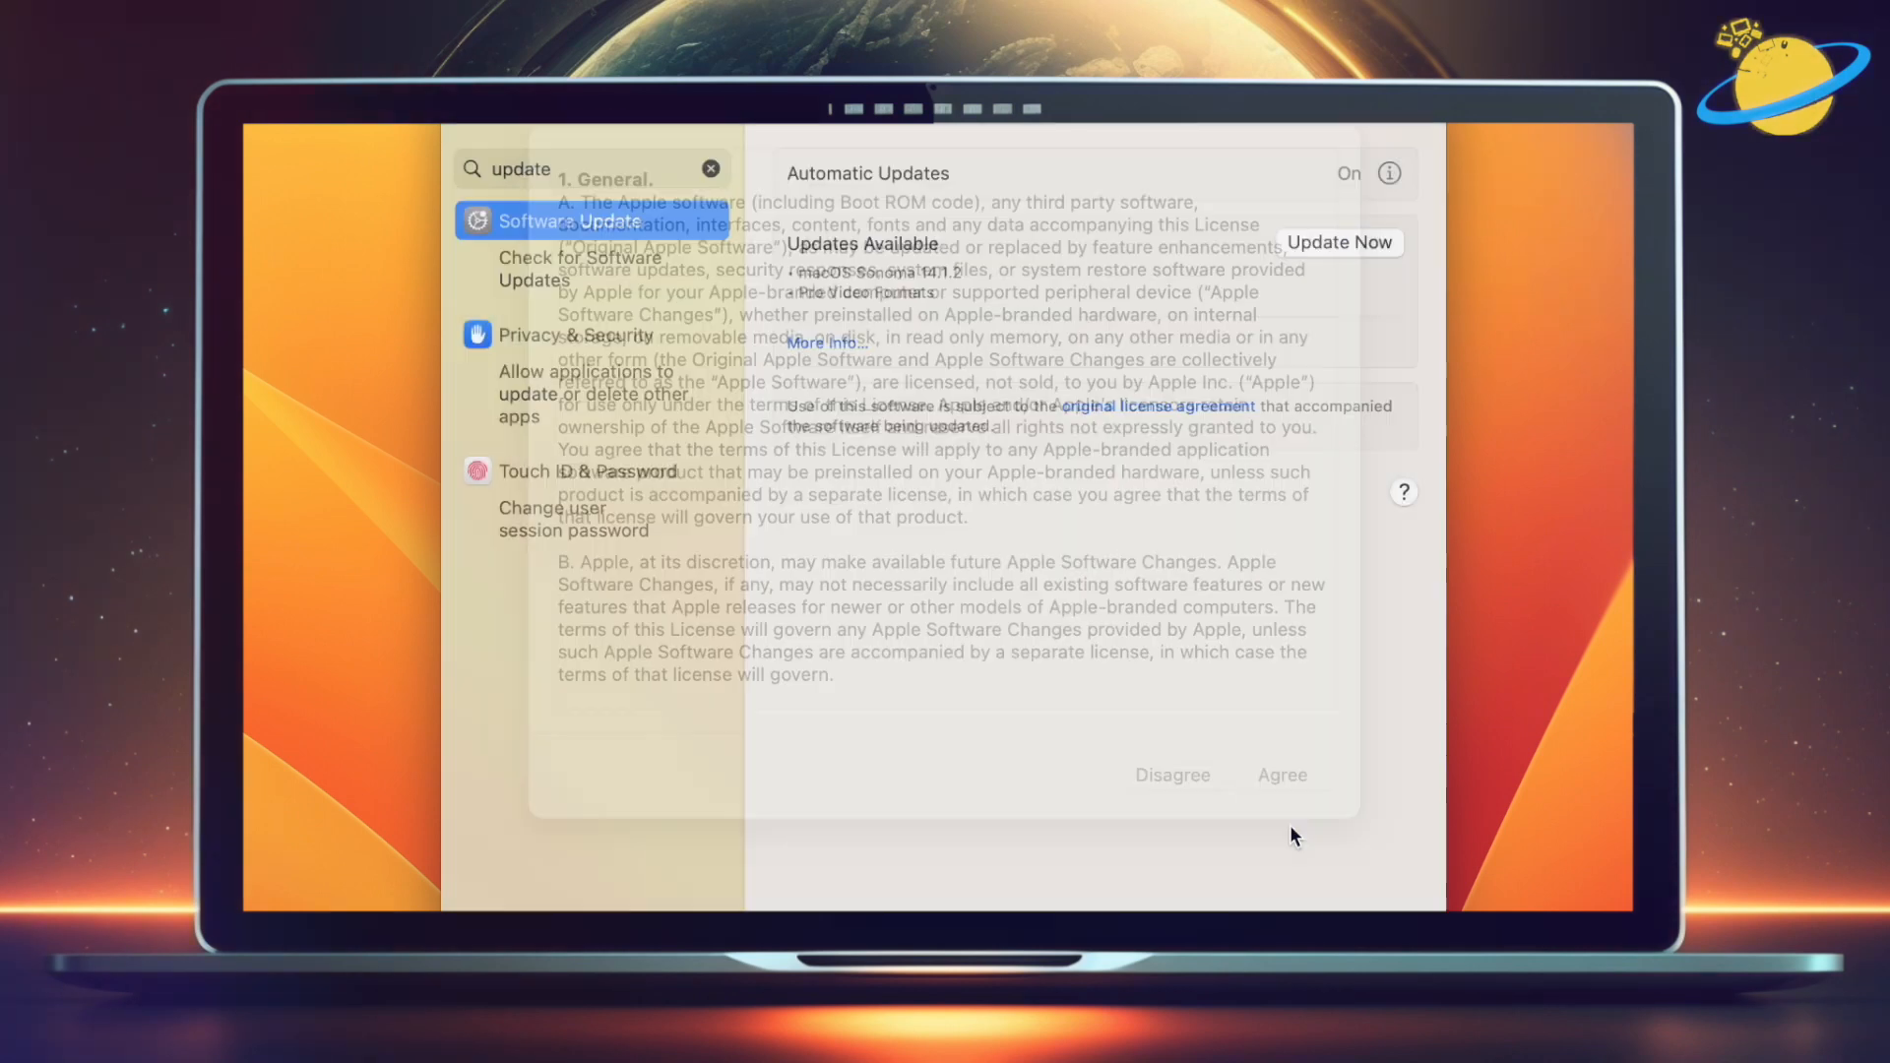
{"action": "left_click", "coordinate": [1282, 775]}
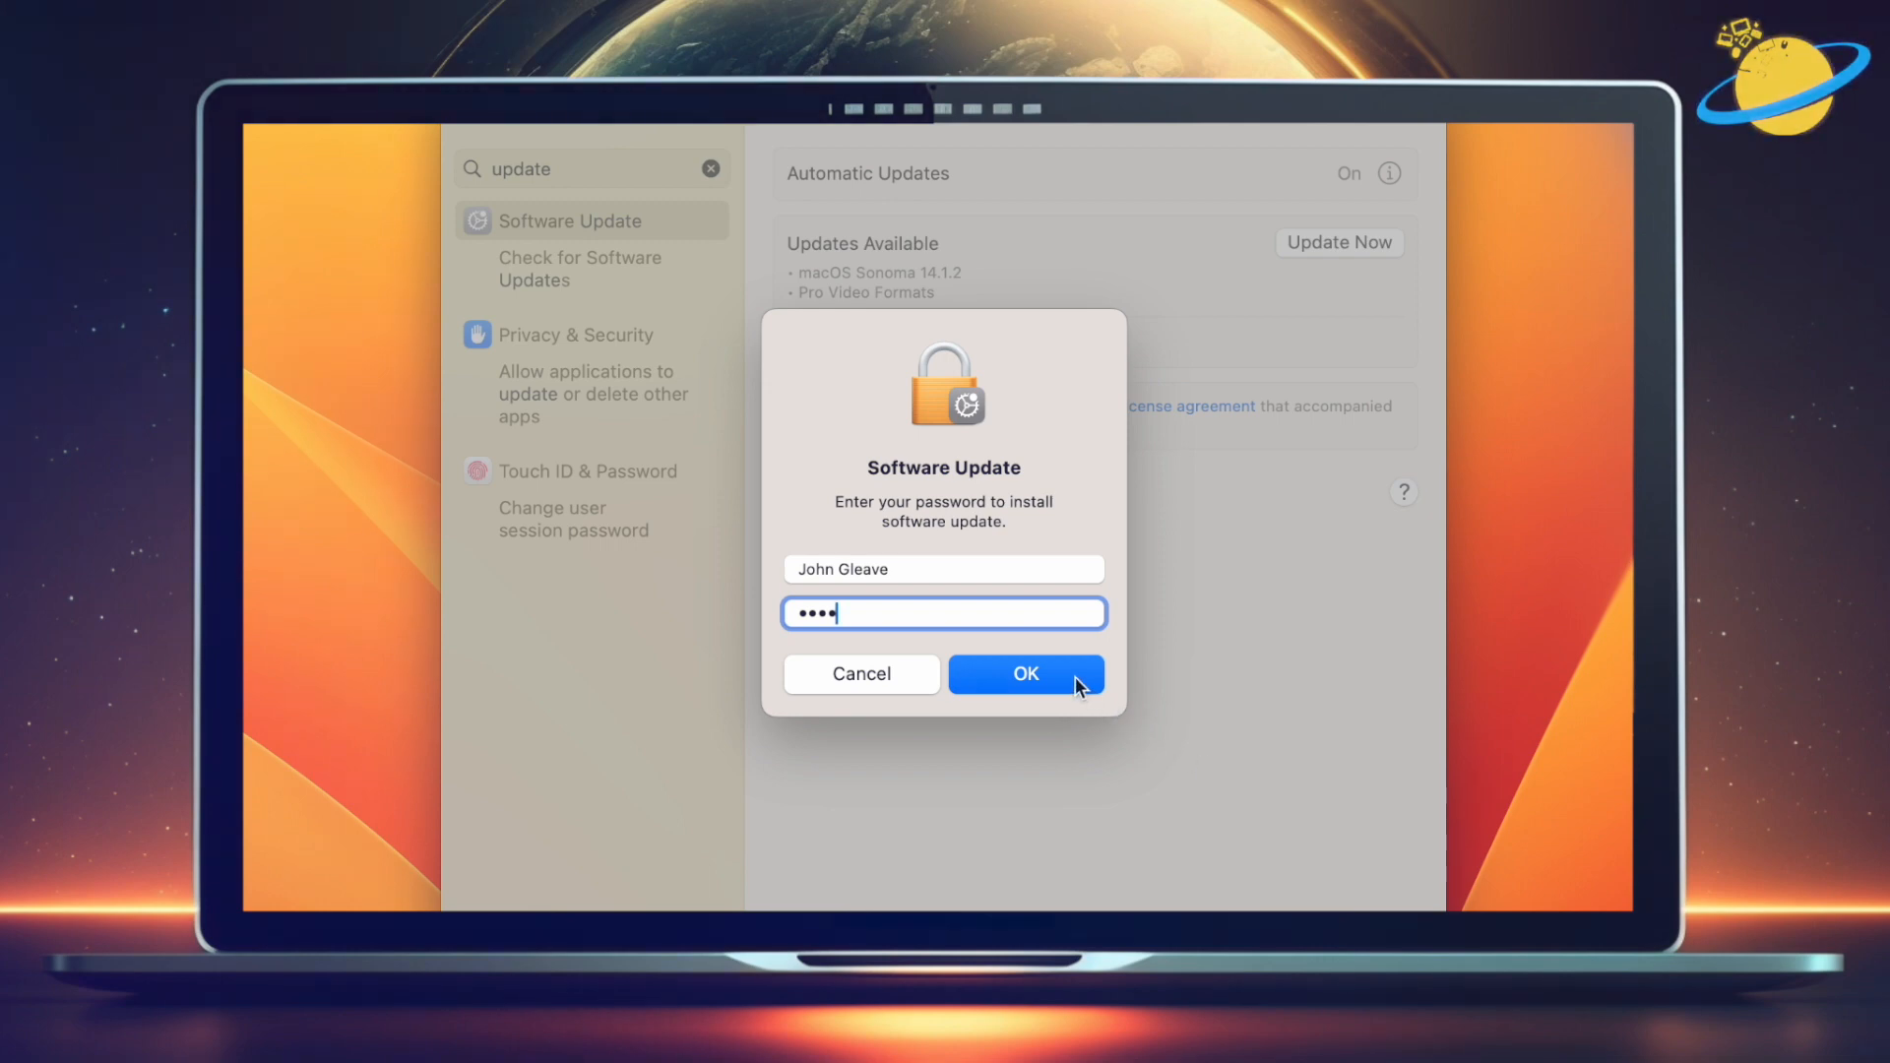
{"action": "left_click", "coordinate": [1026, 674]}
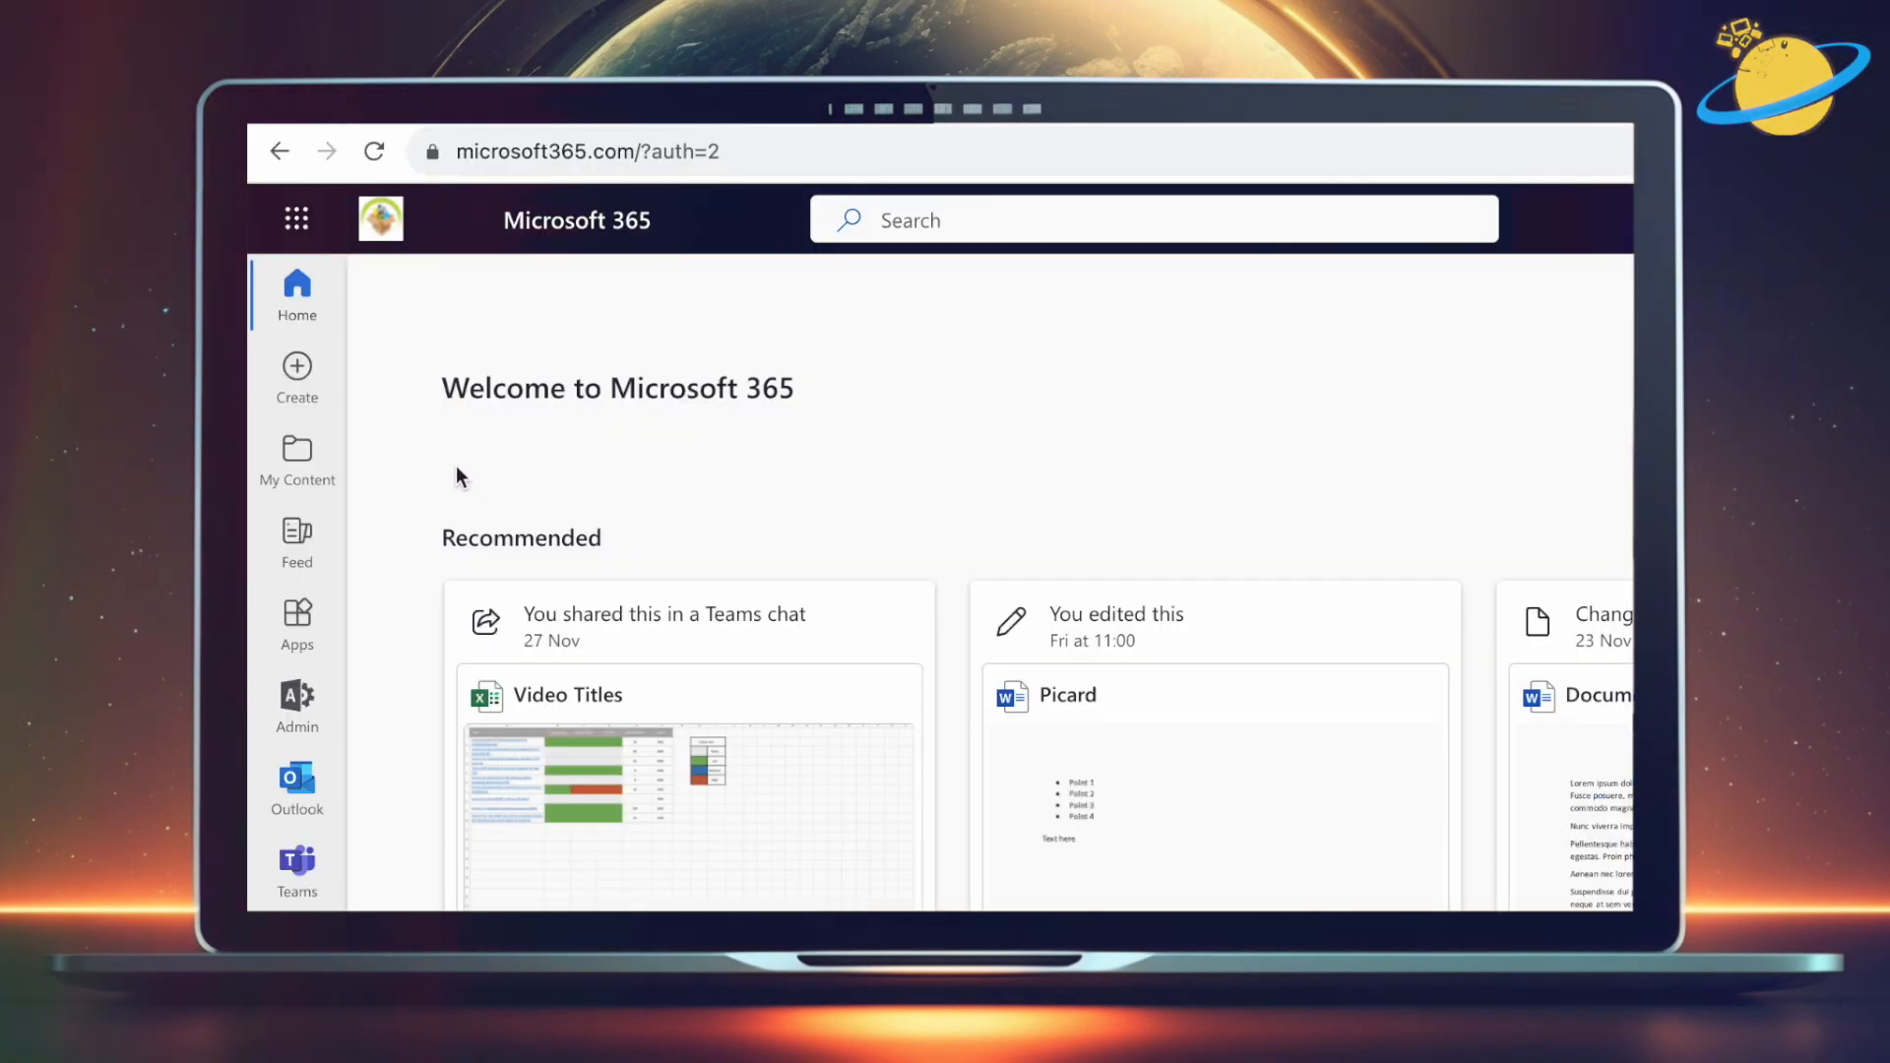
{"action": "mouse_move", "coordinate": [315, 274]}
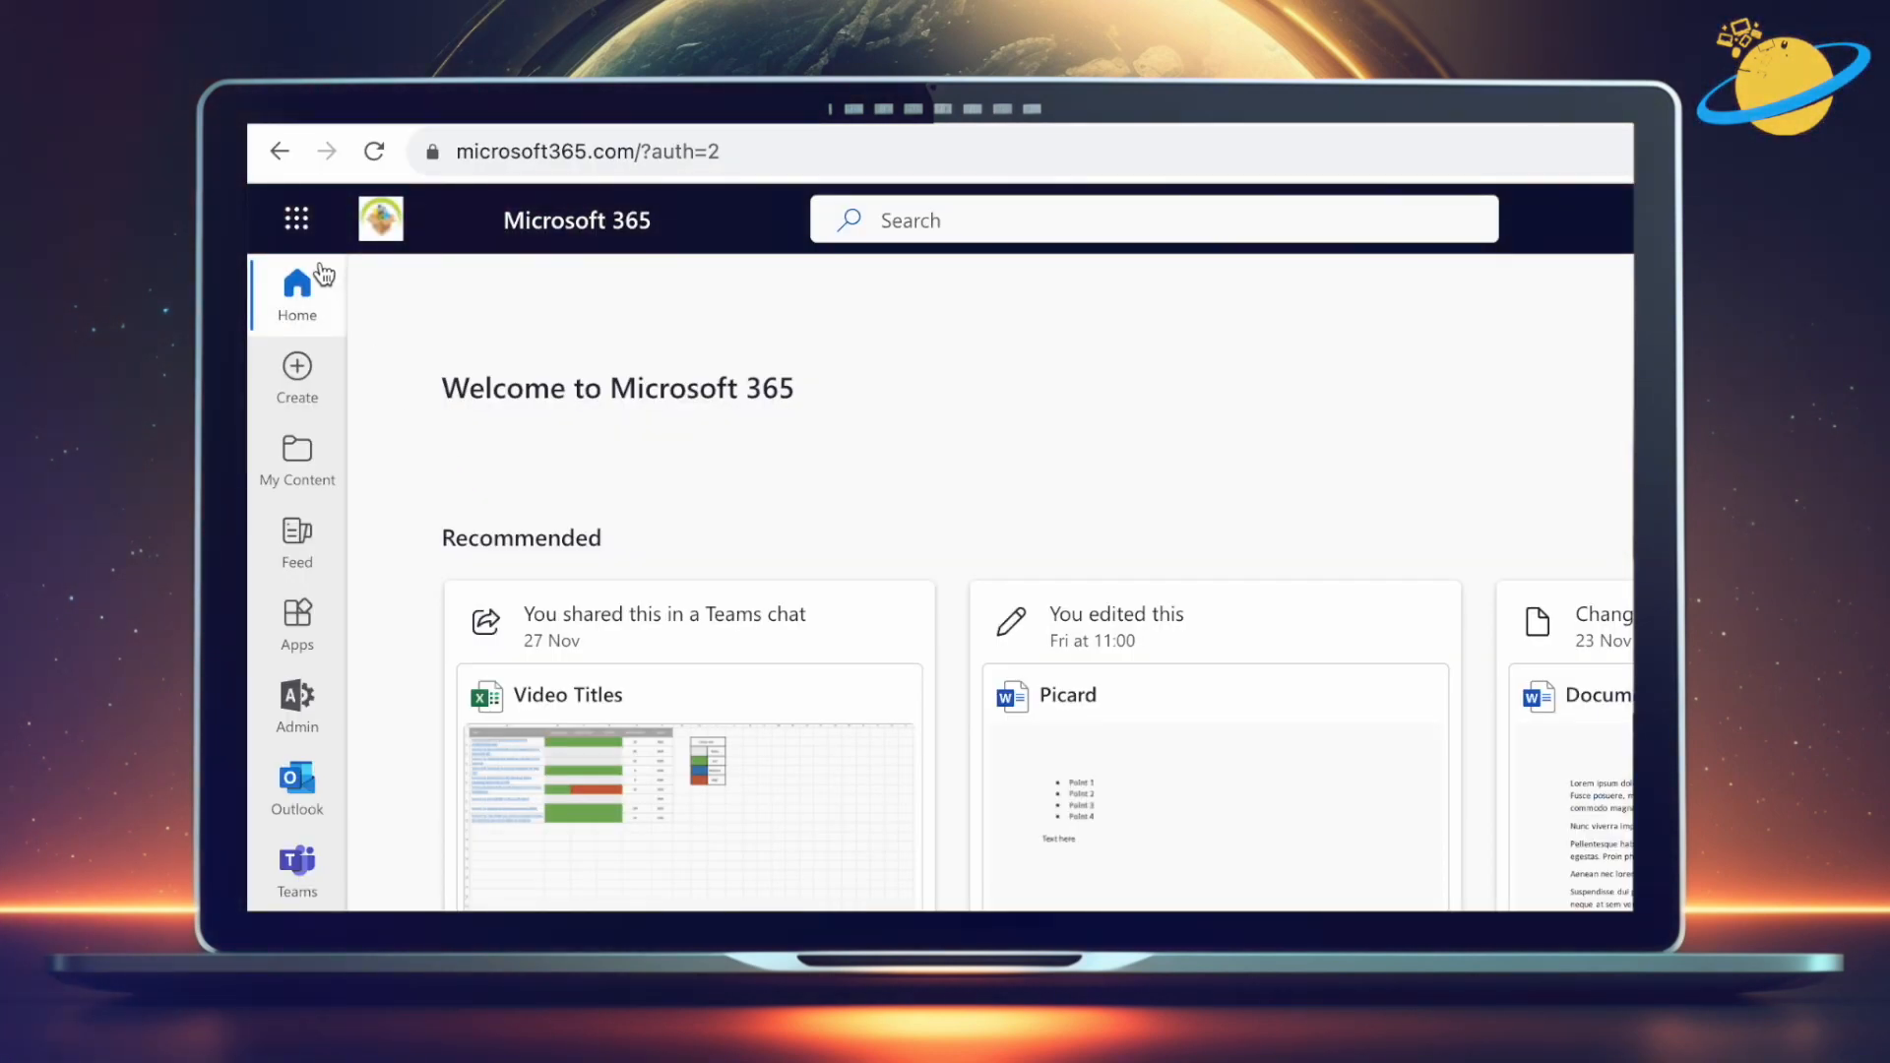
Open the Microsoft 365 app launcher listing Outlook, Word, Excel and PowerPoint.
{"action": "left_click", "coordinate": [295, 219]}
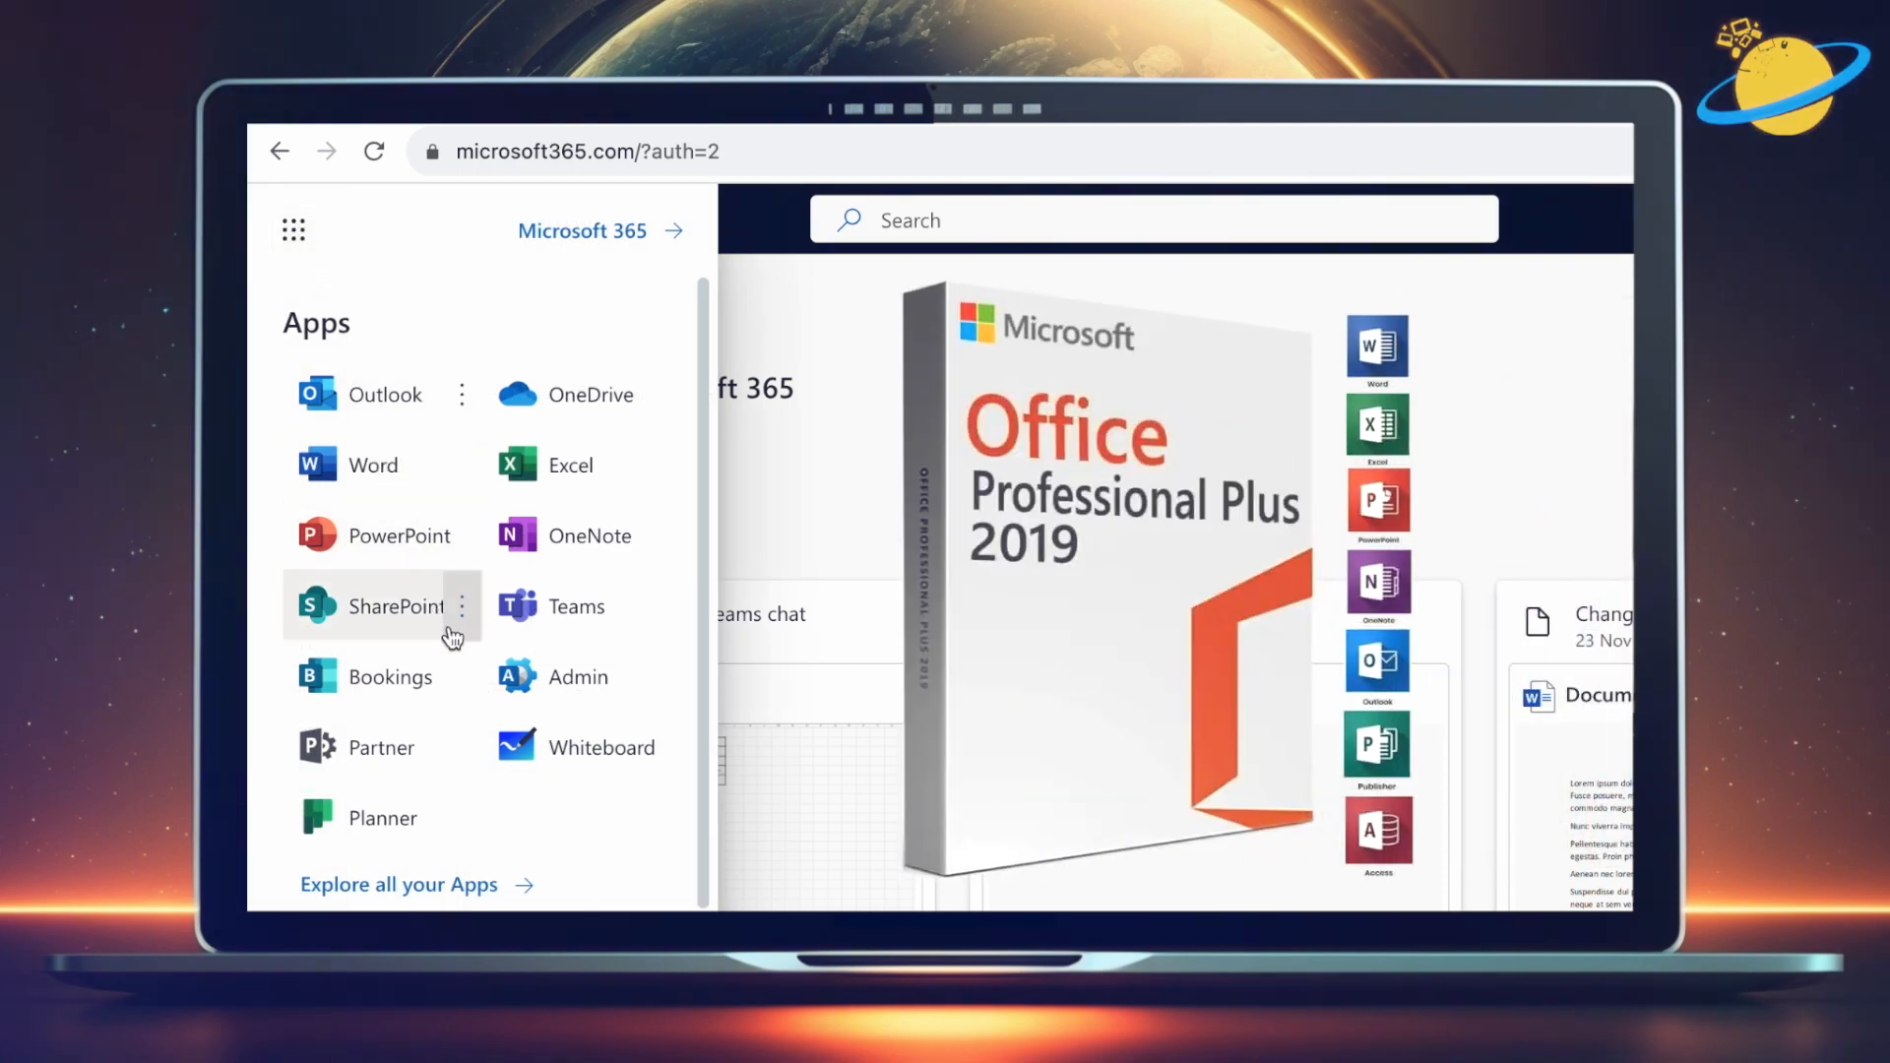
{"action": "mouse_move", "coordinate": [533, 809]}
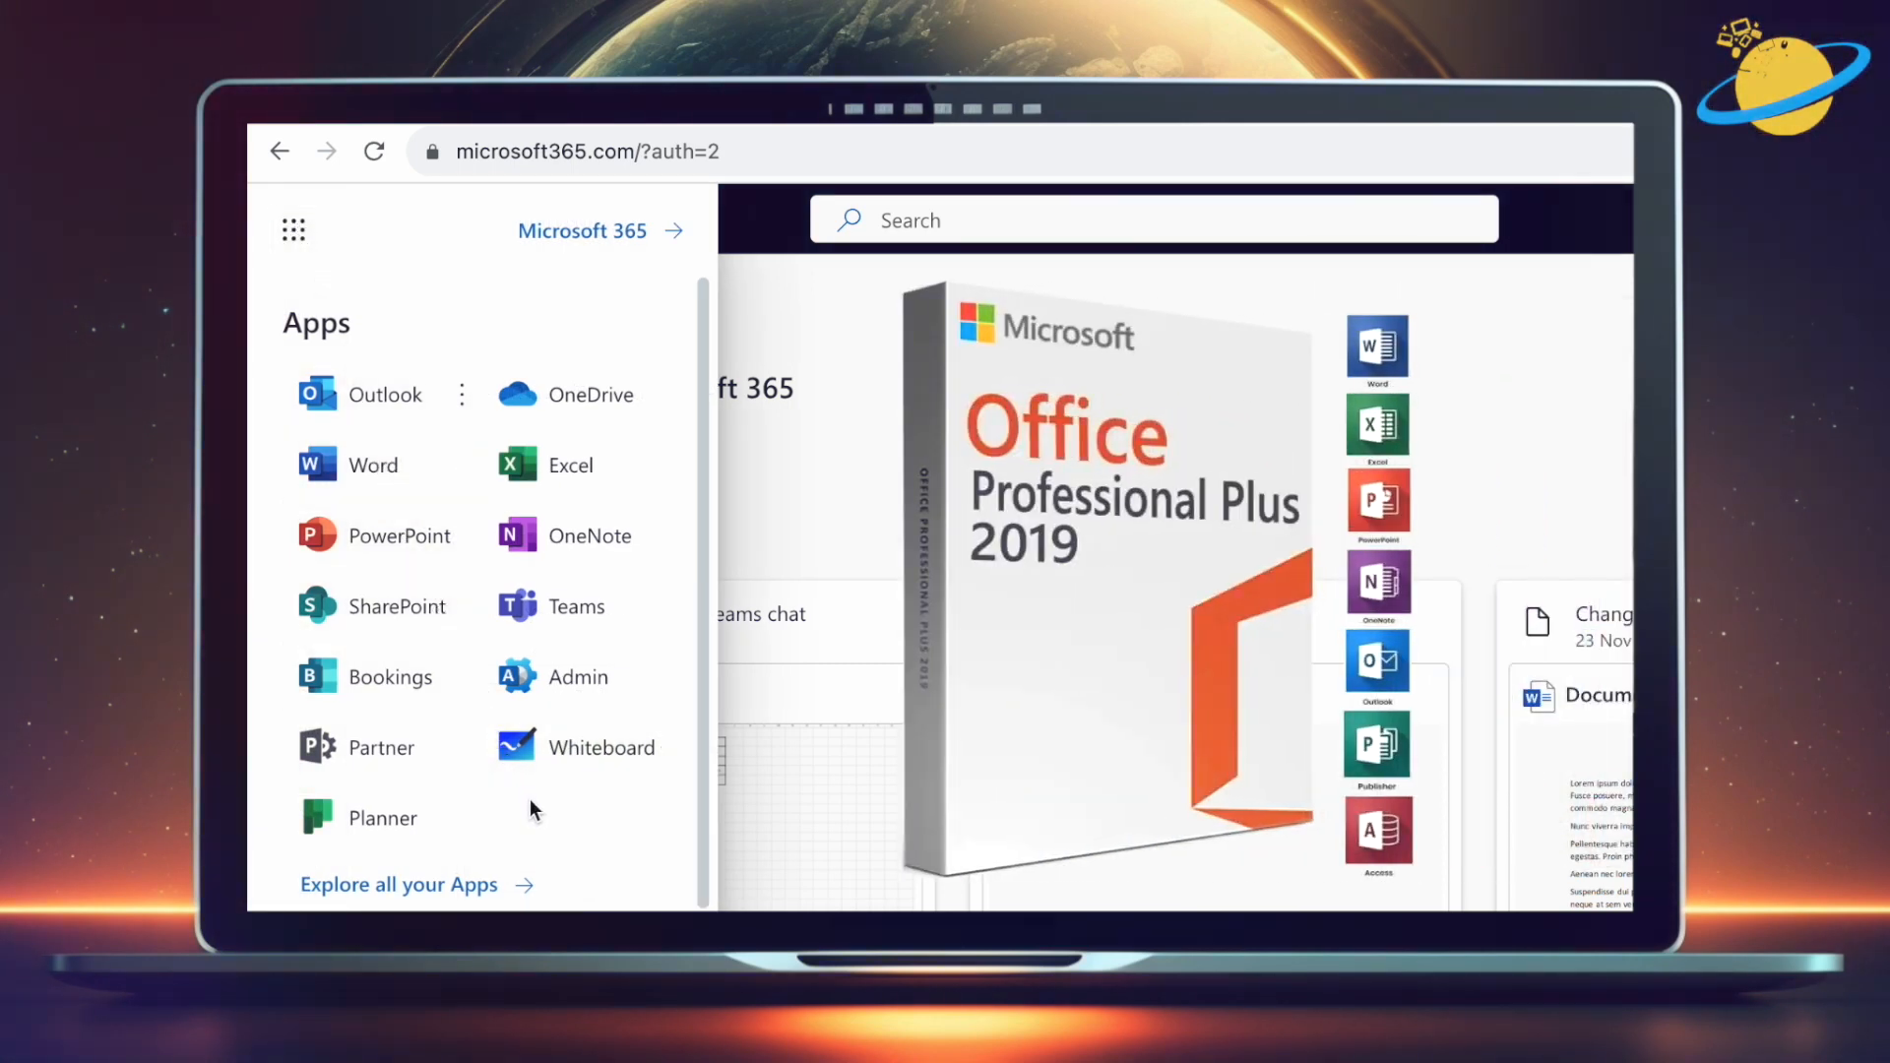